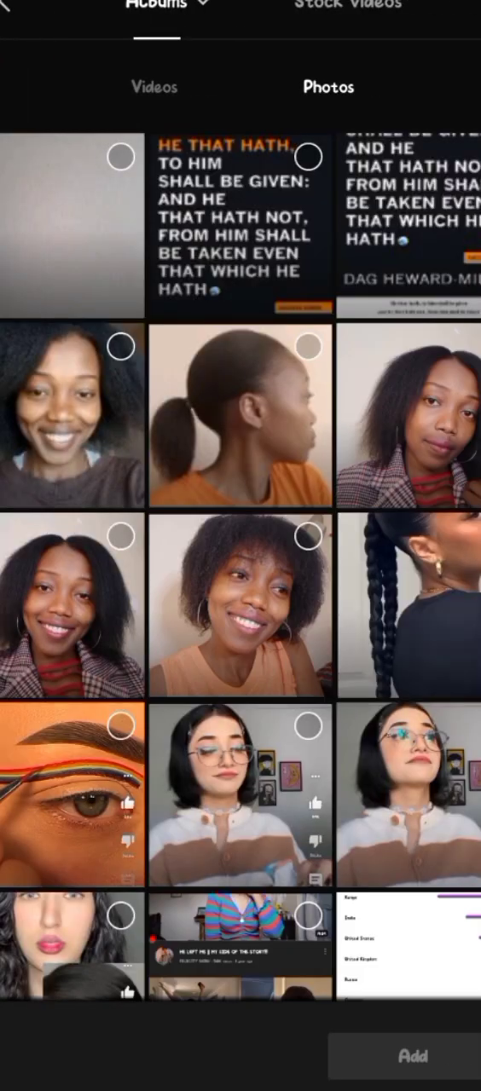
# Browse the gallery's Videos section to find the 00:03 sky clip.
pyautogui.scroll(-3)
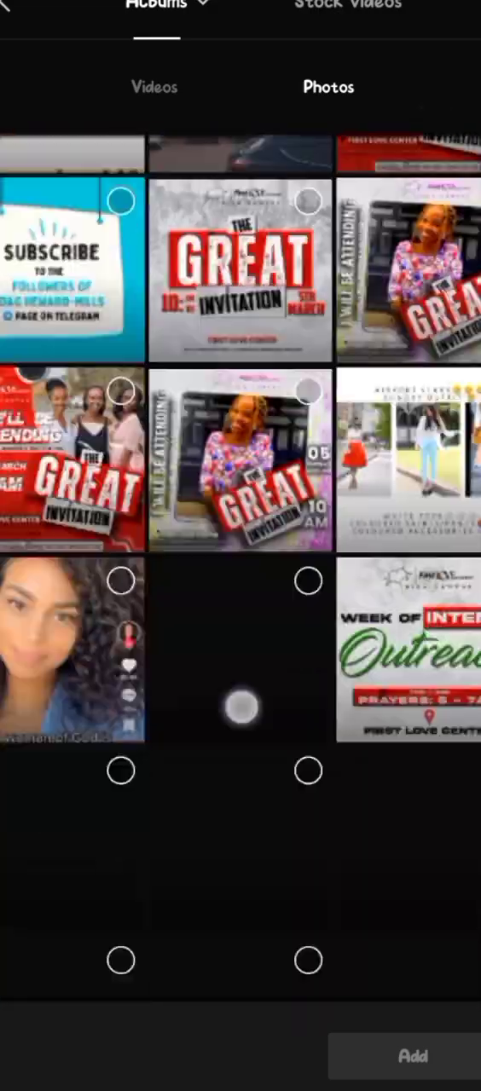
pyautogui.scroll(-3)
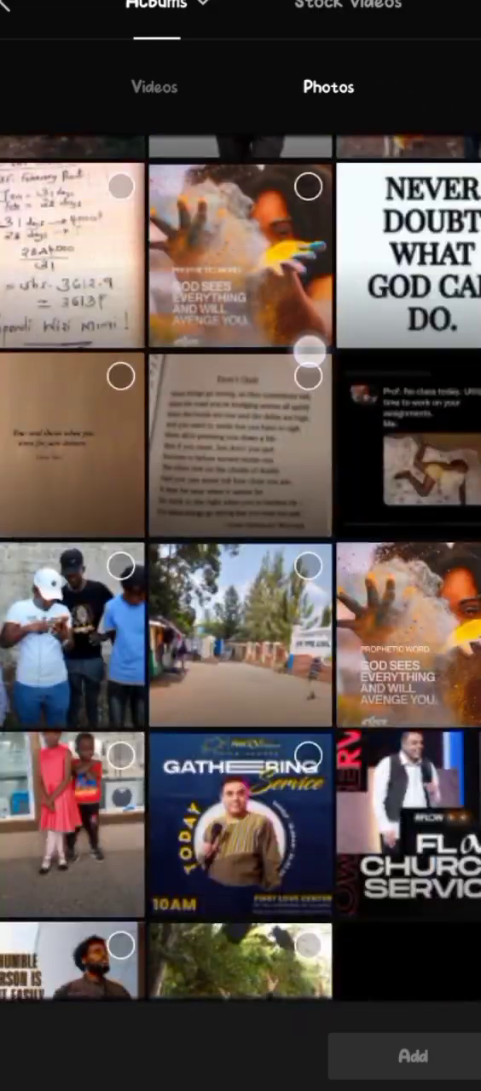
pyautogui.click(154, 85)
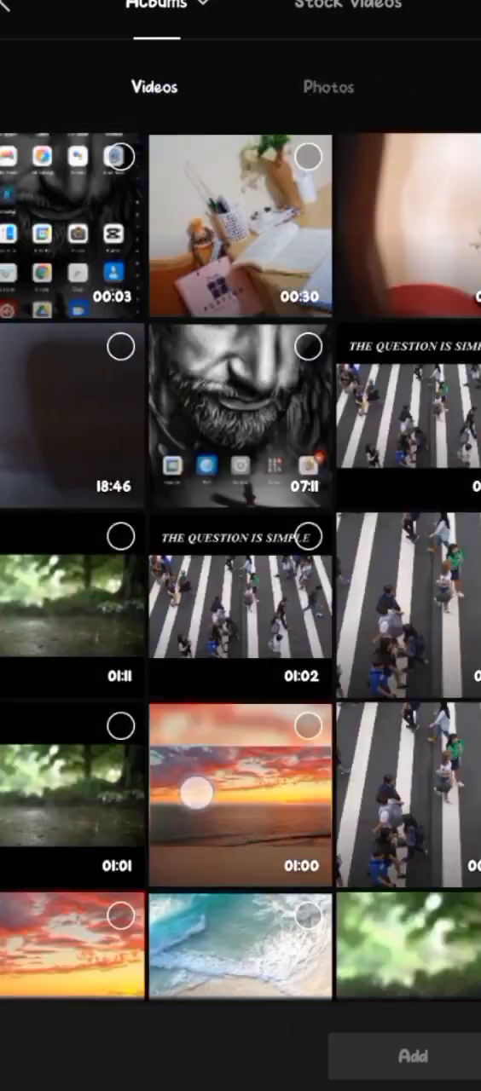
pyautogui.scroll(-3)
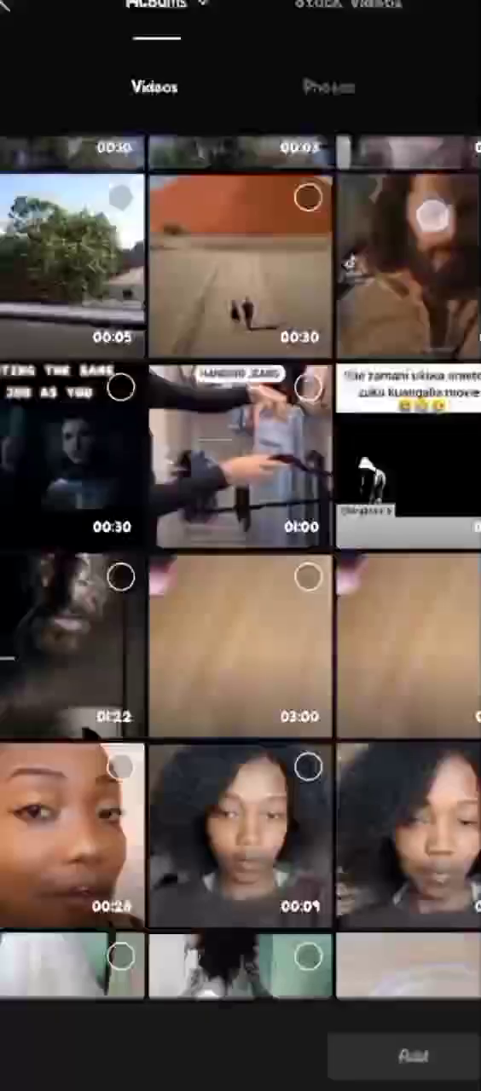
pyautogui.scroll(-3)
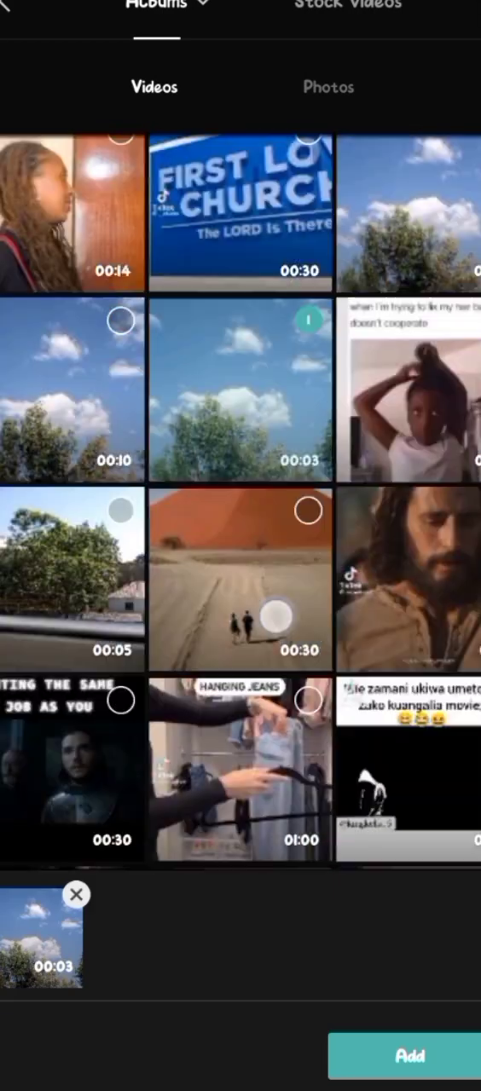
pyautogui.scroll(-3)
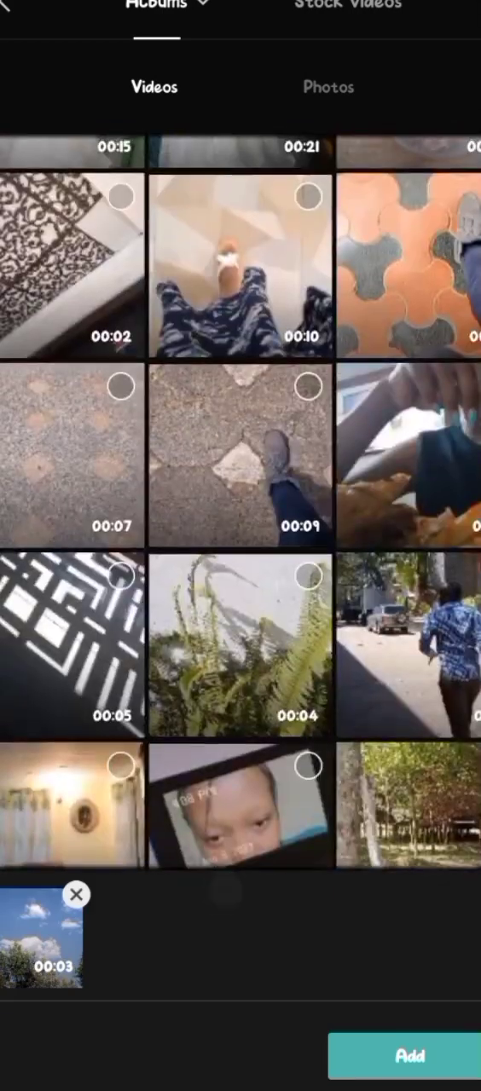
# Add the chosen clips as a new project and bring up the sky clip's edit tools.
pyautogui.click(409, 1056)
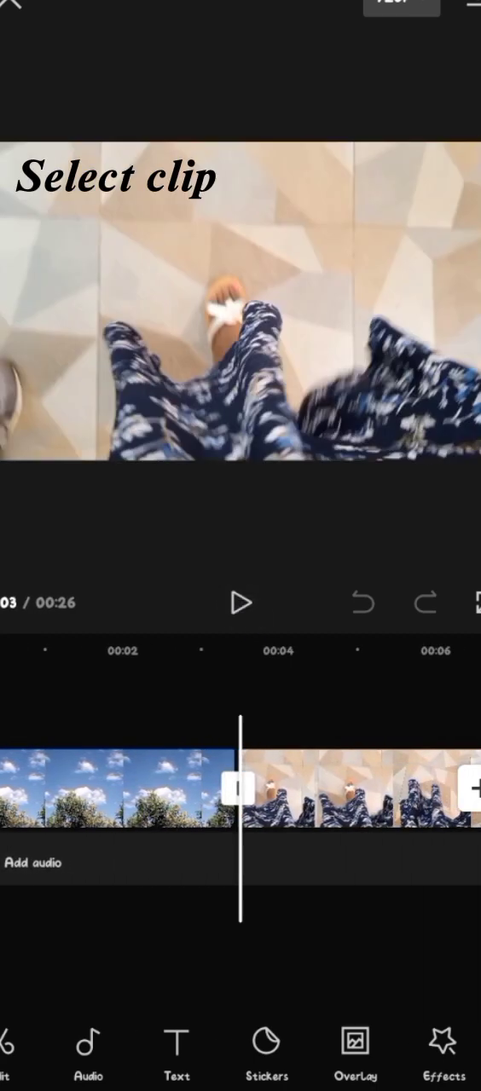
pyautogui.click(170, 787)
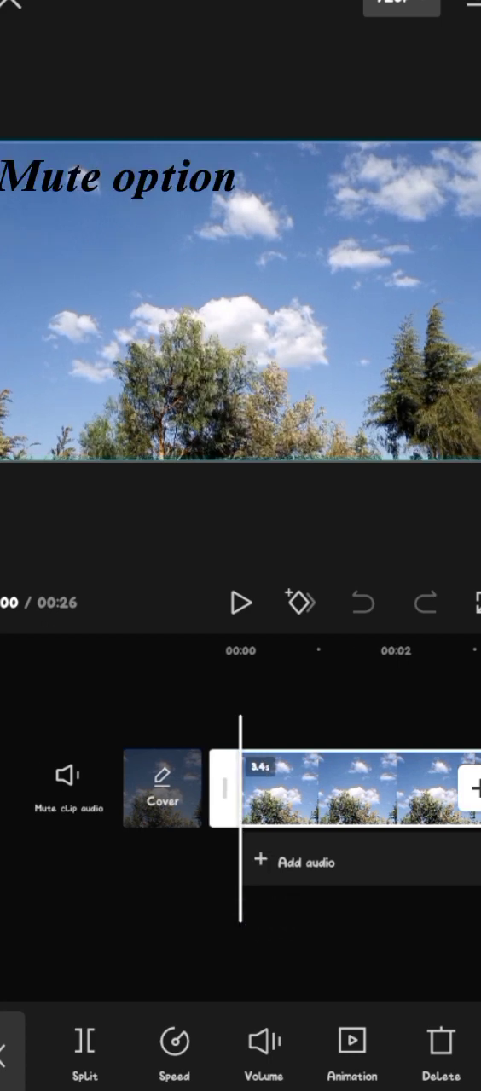
# Mute then restore the sky clip's sound, then bring up the floor clip's speed settings.
pyautogui.click(69, 775)
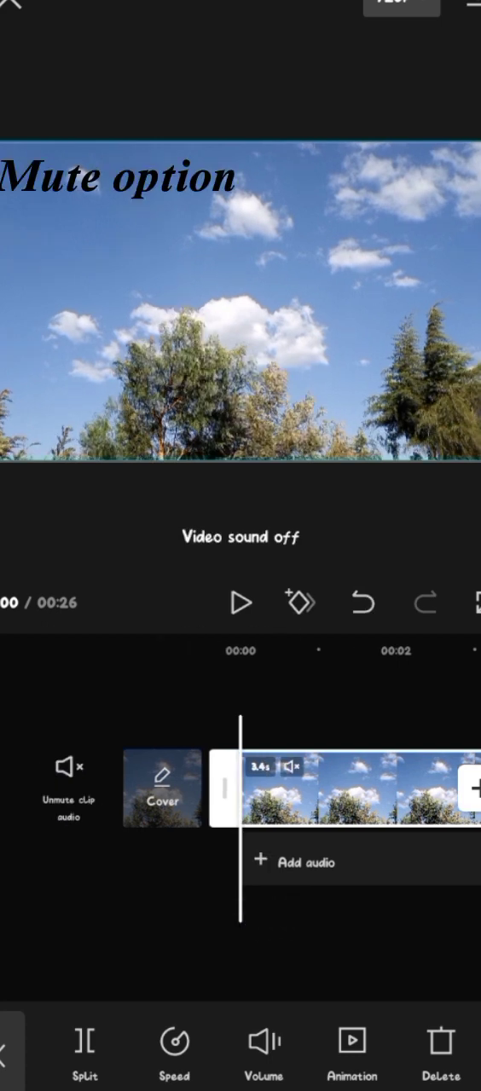
pyautogui.click(68, 770)
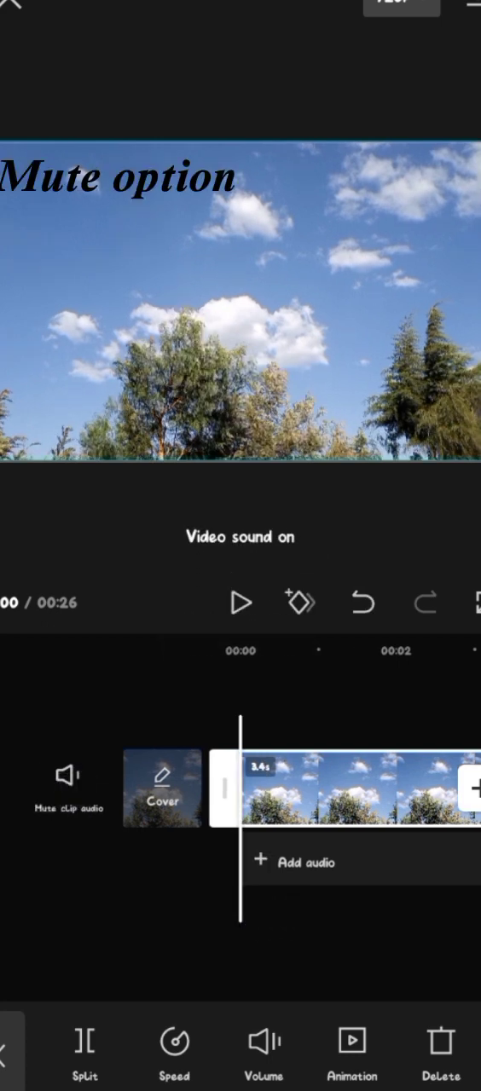
pyautogui.click(68, 784)
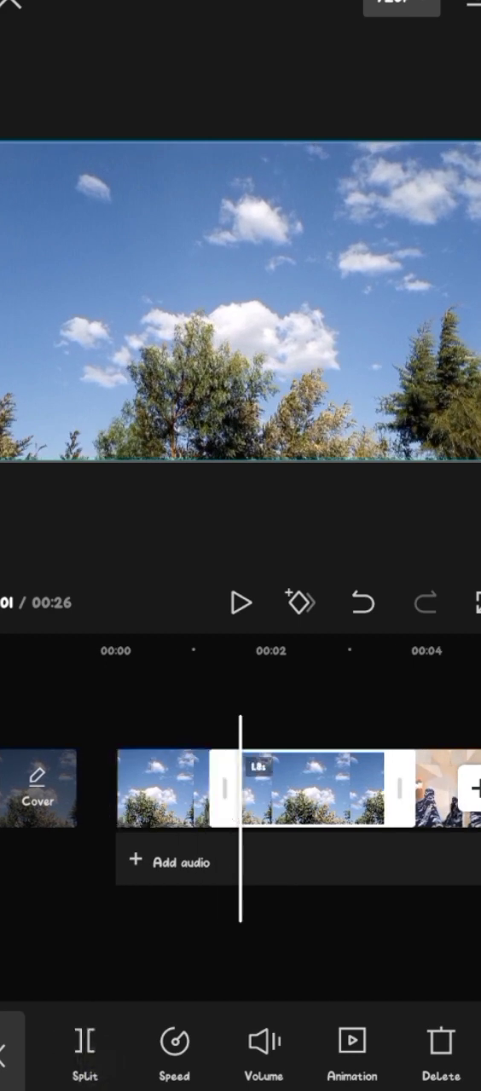
pyautogui.click(85, 1050)
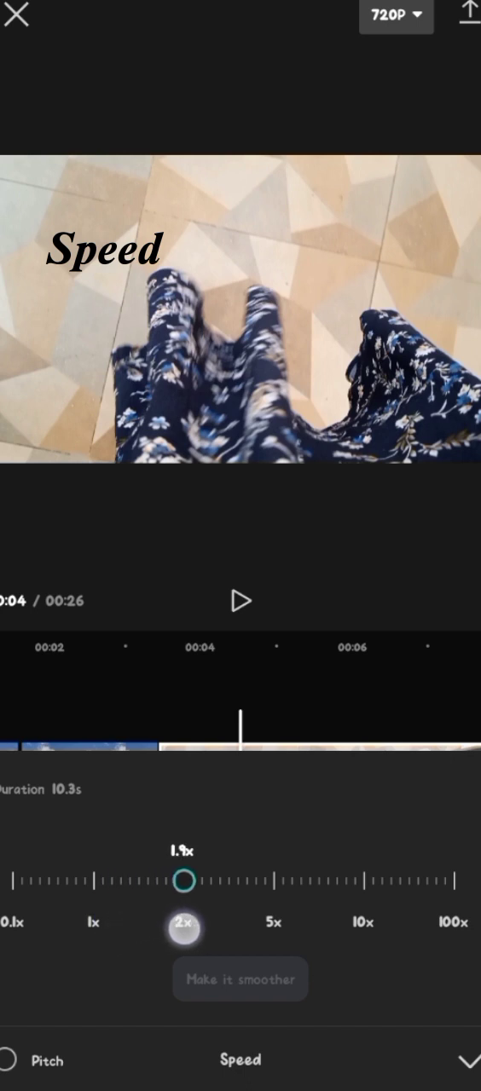
# Try a faster speed on the floor clip, return it to 1.0x and confirm.
pyautogui.moveTo(185, 929); pyautogui.dragTo(116, 929)
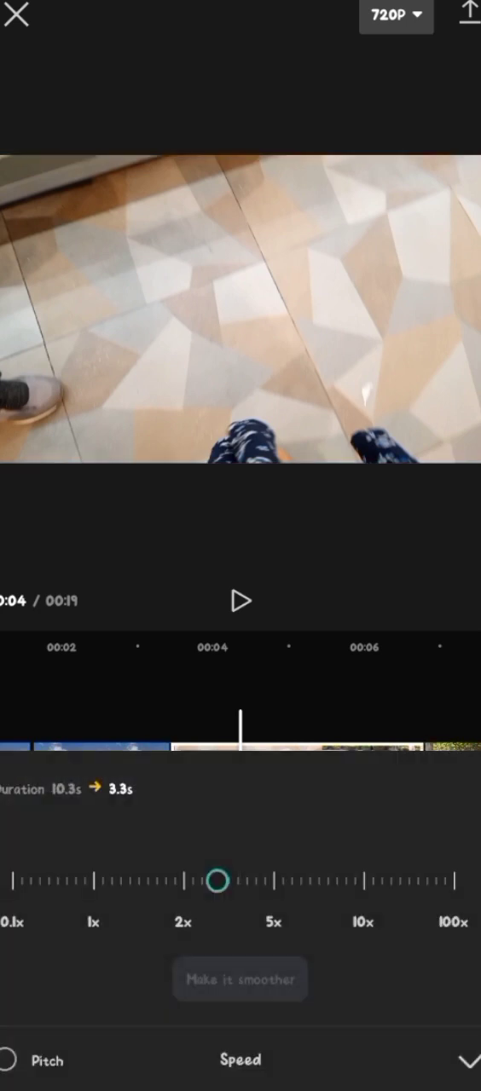
pyautogui.moveTo(215, 879); pyautogui.dragTo(94, 879)
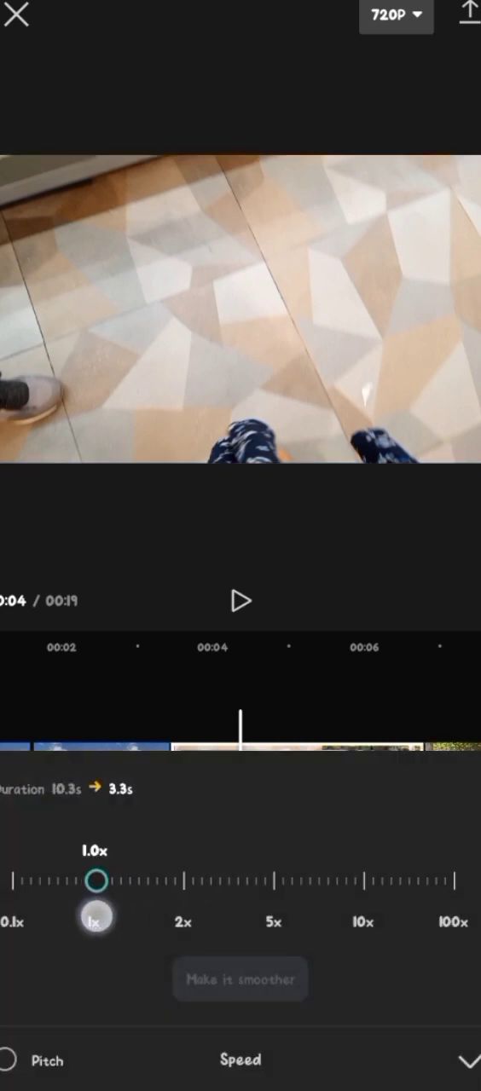
pyautogui.click(464, 1056)
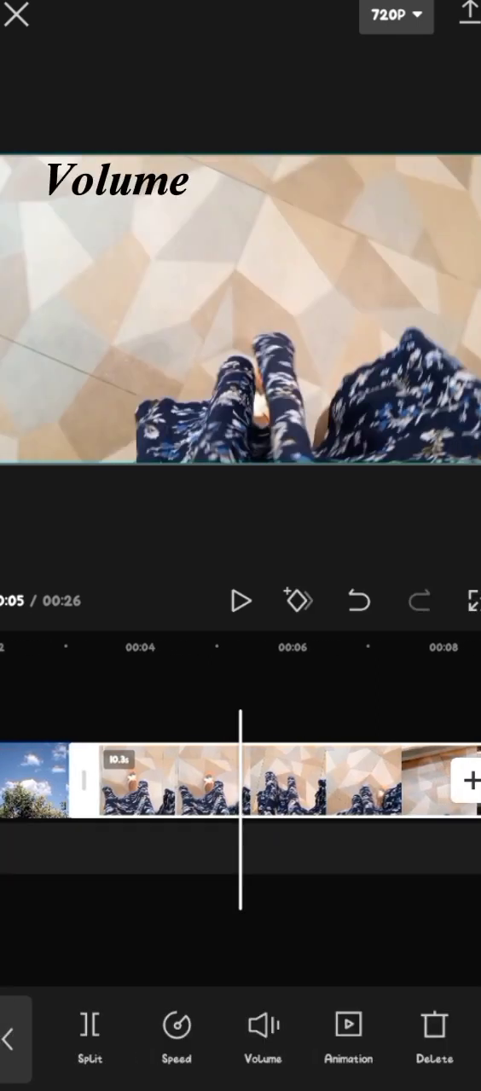
# Bring up the floor clip's volume control to silence it.
pyautogui.click(262, 1037)
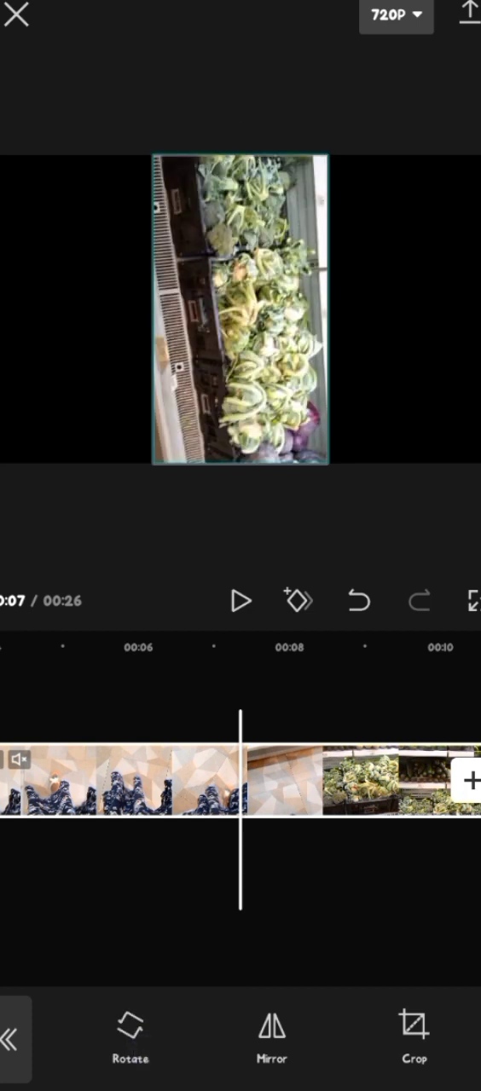
# Rotate the vegetable clip to landscape and bring up its colour adjustments.
pyautogui.click(129, 1031)
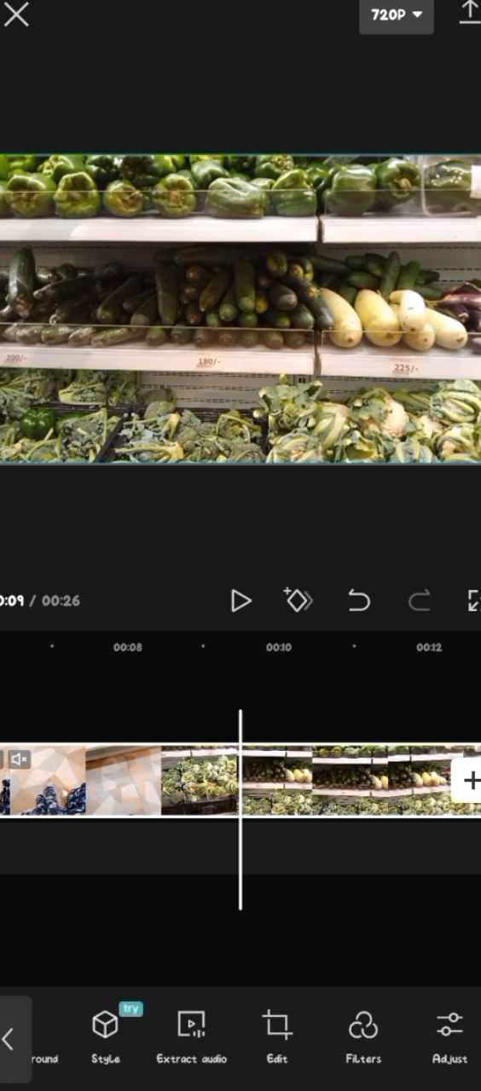
pyautogui.hscroll(-3)
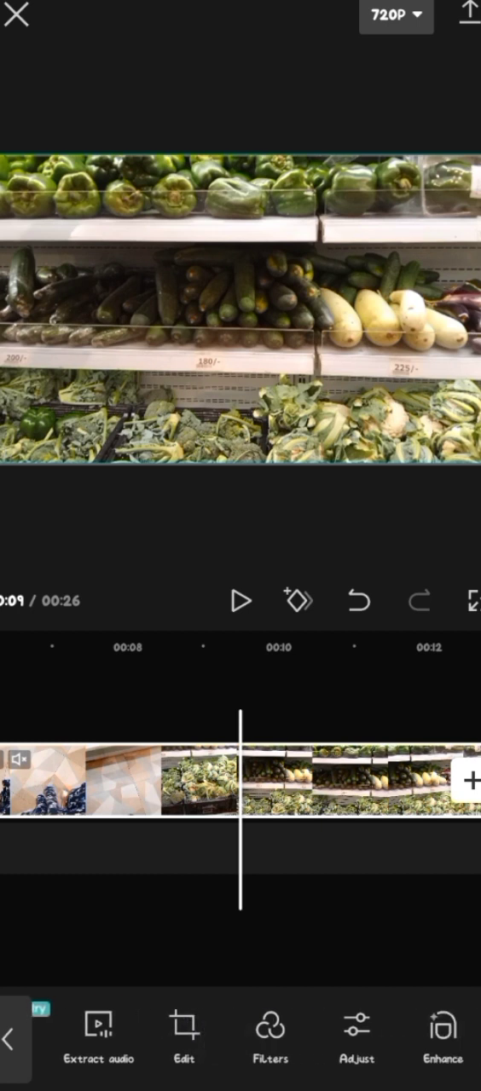
pyautogui.click(357, 1036)
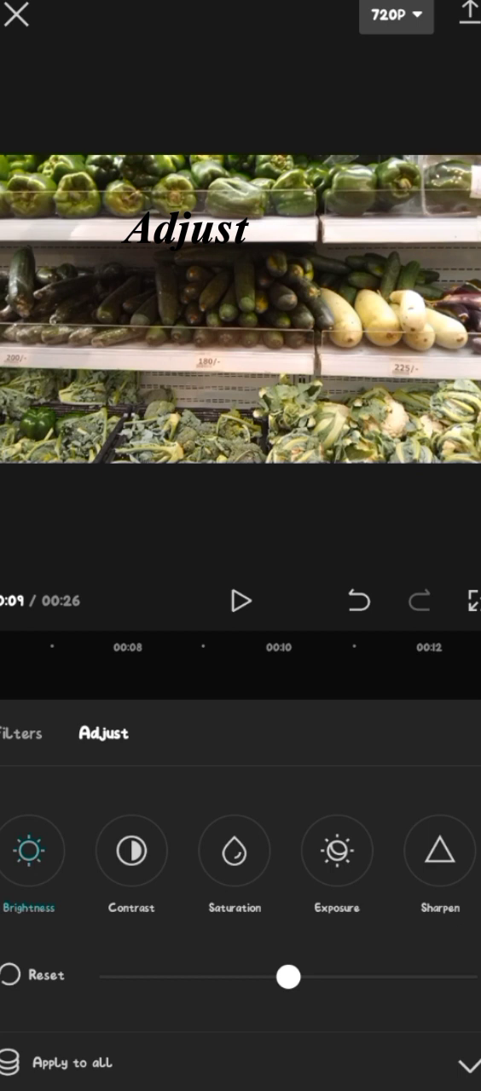
# Raise the vegetable clip's brightness slightly, fine-tuning the slider, and browse other adjustments.
pyautogui.moveTo(286, 975); pyautogui.dragTo(412, 975)
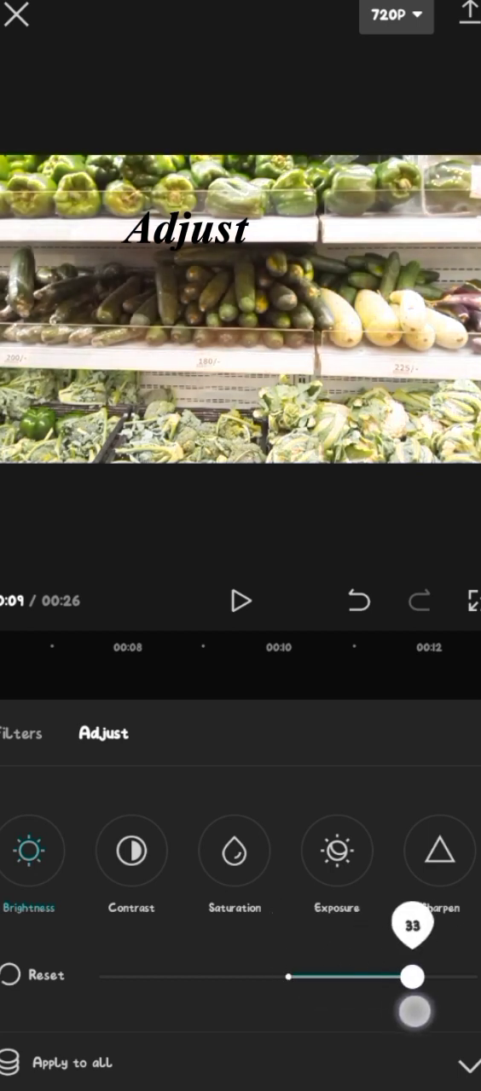
pyautogui.moveTo(413, 975); pyautogui.dragTo(326, 975)
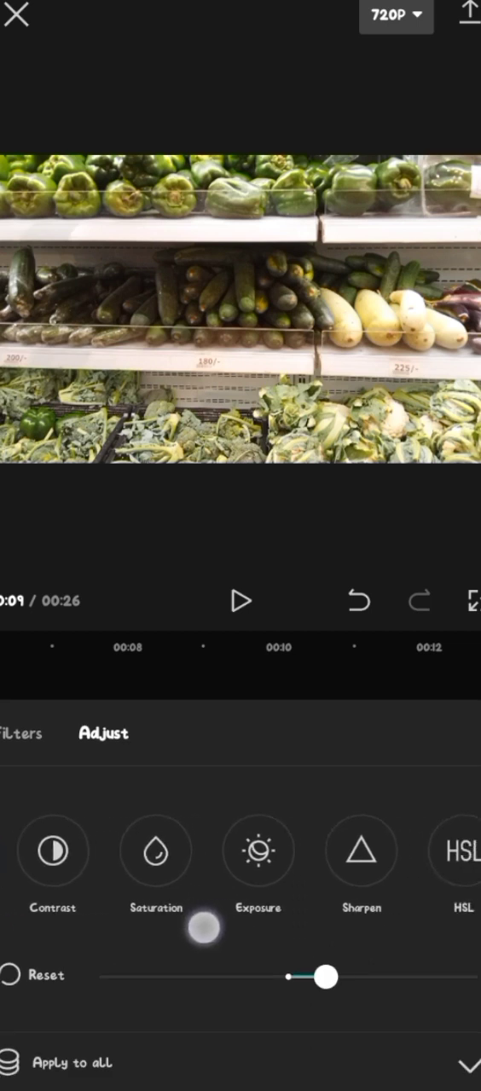
pyautogui.hscroll(-3)
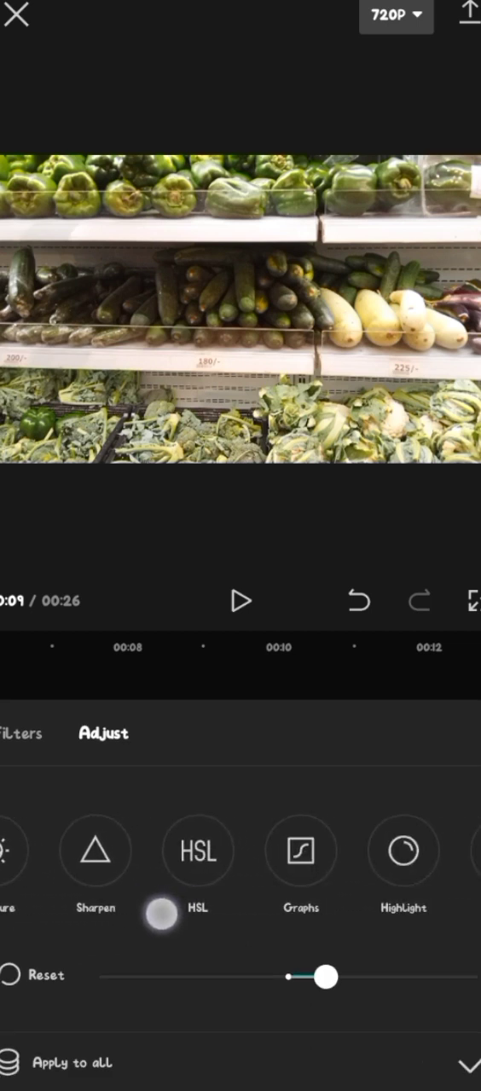
pyautogui.hscroll(-3)
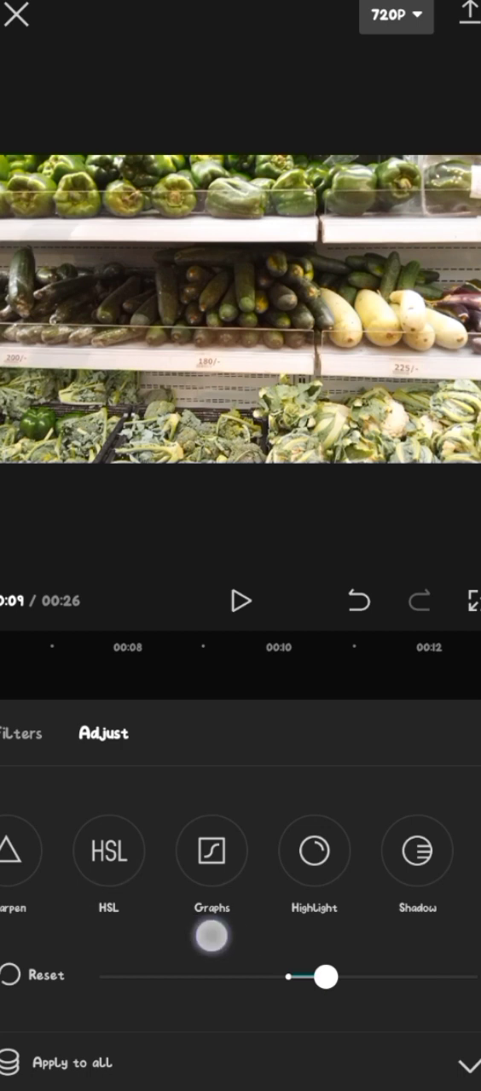
pyautogui.hscroll(-3)
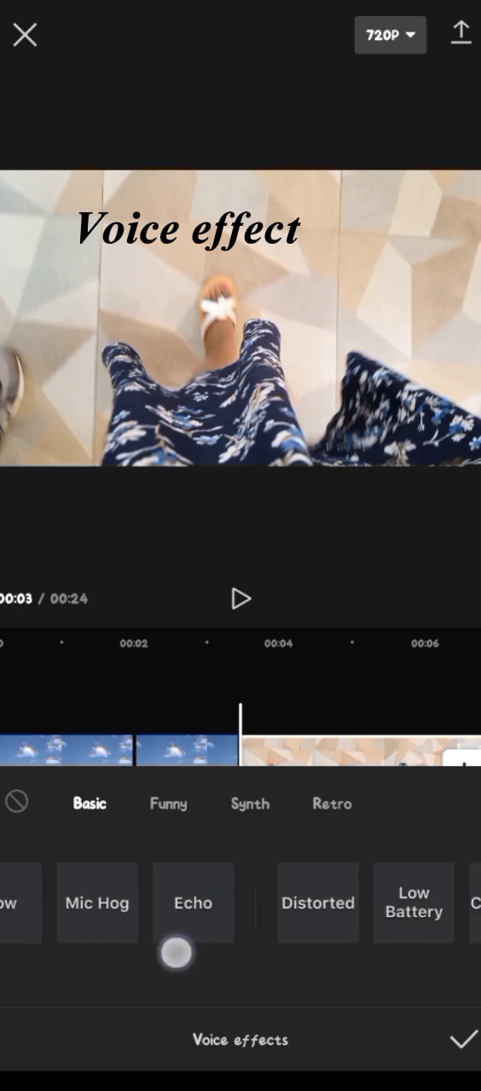
# Preview a Basic voice effect on the floor clip and browse the other effect categories.
pyautogui.hscroll(-3)
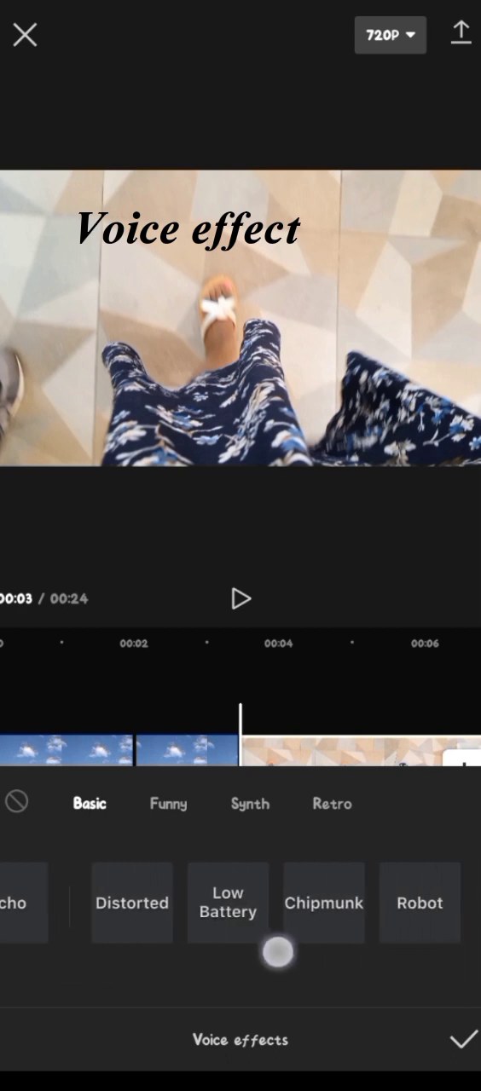
pyautogui.click(167, 803)
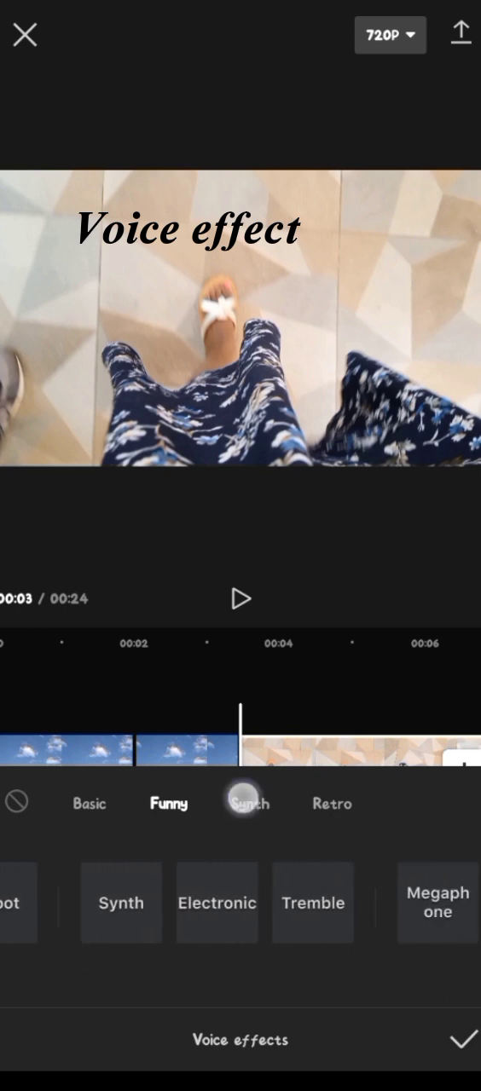
pyautogui.click(330, 805)
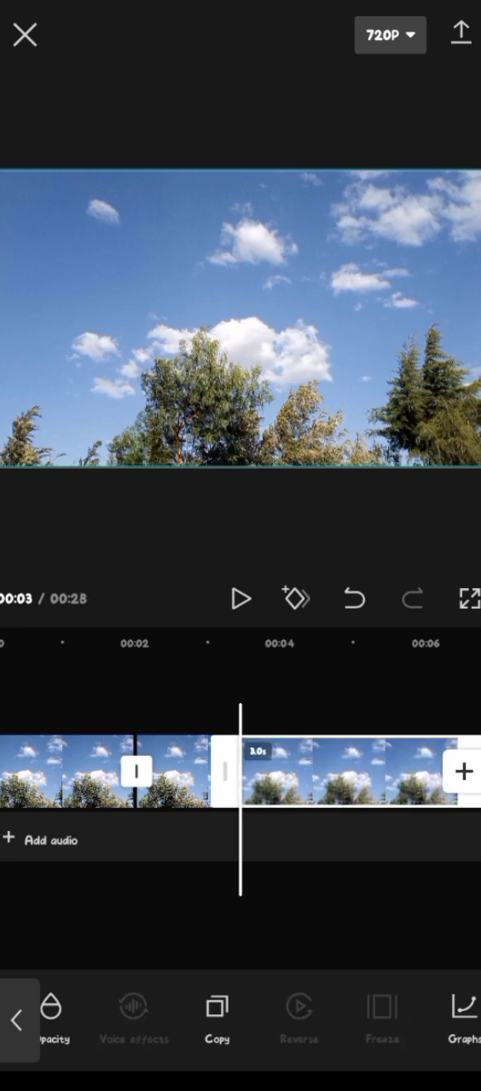
pyautogui.click(382, 1019)
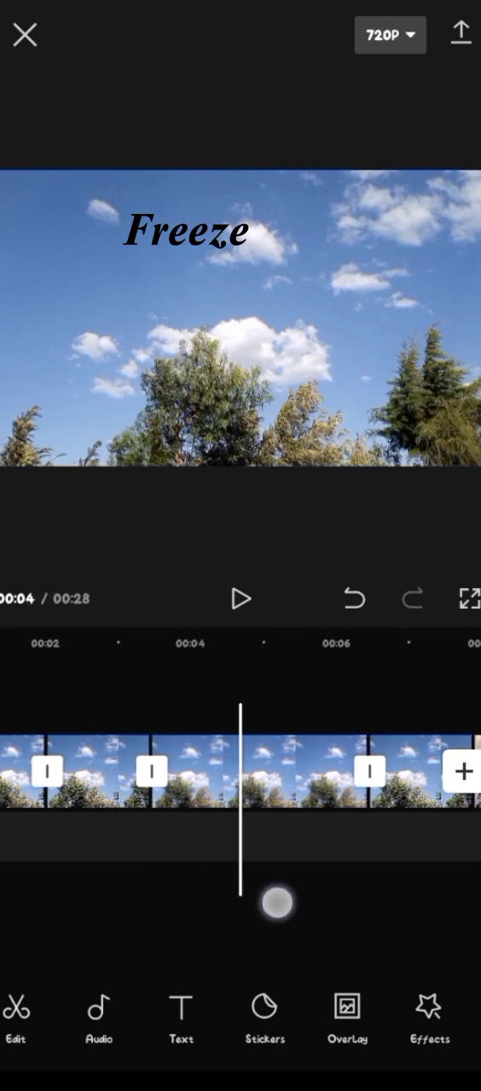
pyautogui.click(240, 600)
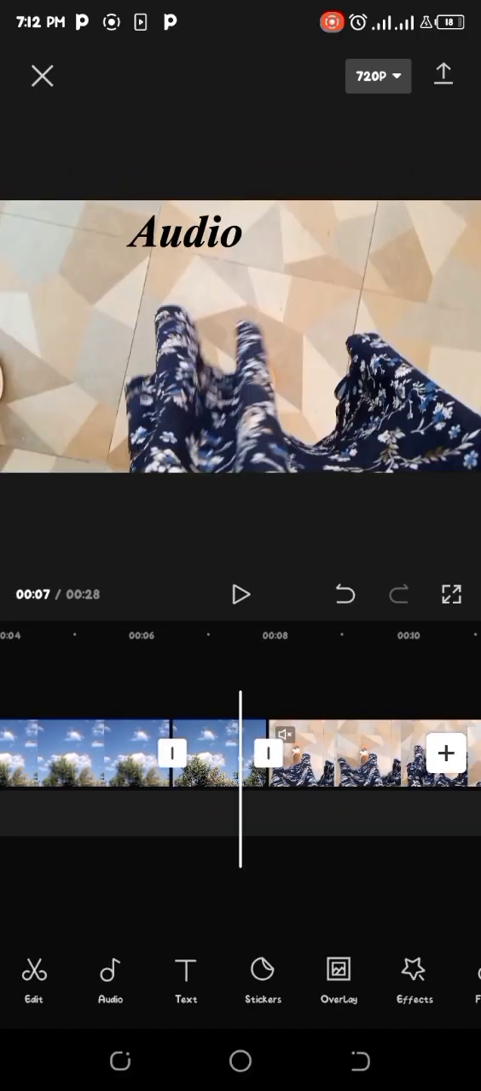
# Bring up the sound library for the clip at the playhead and show device sounds.
pyautogui.click(205, 754)
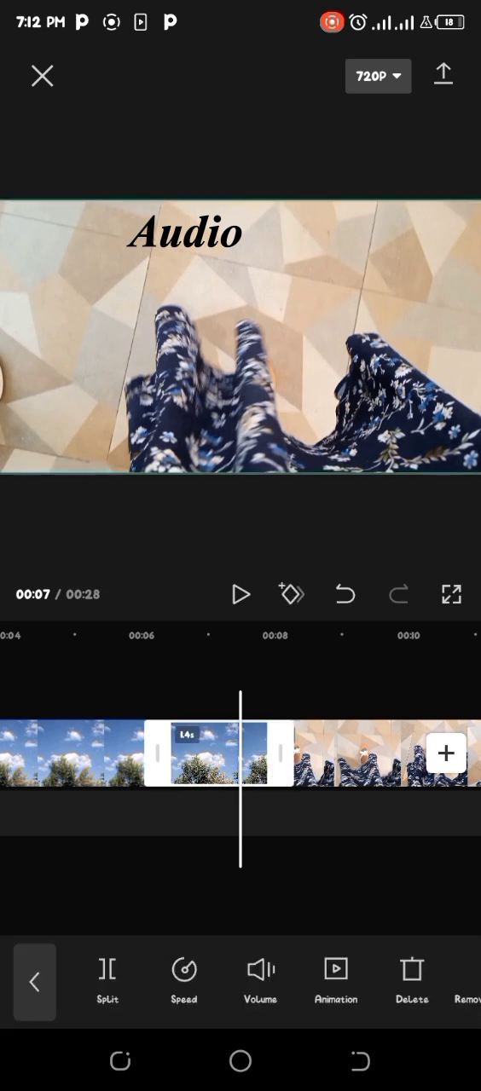
pyautogui.click(34, 982)
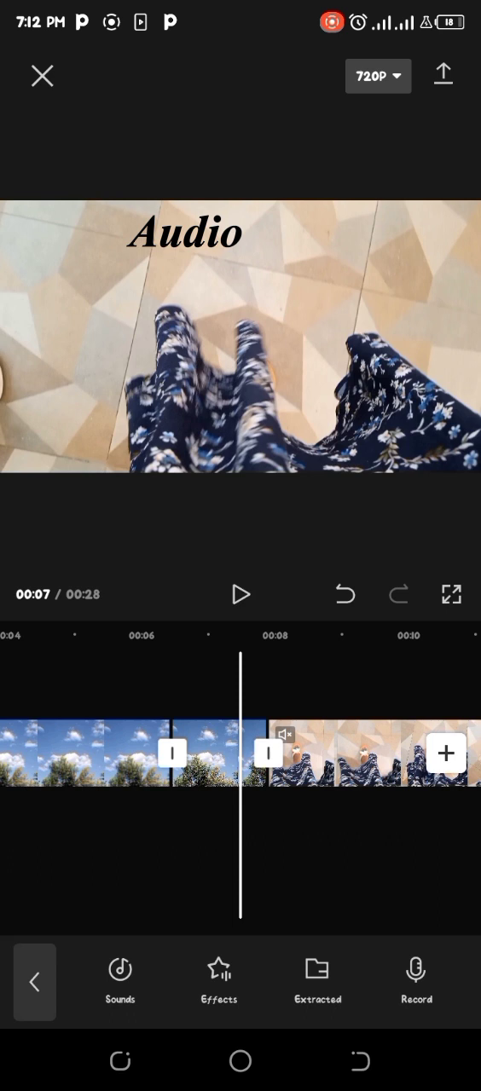
pyautogui.click(120, 980)
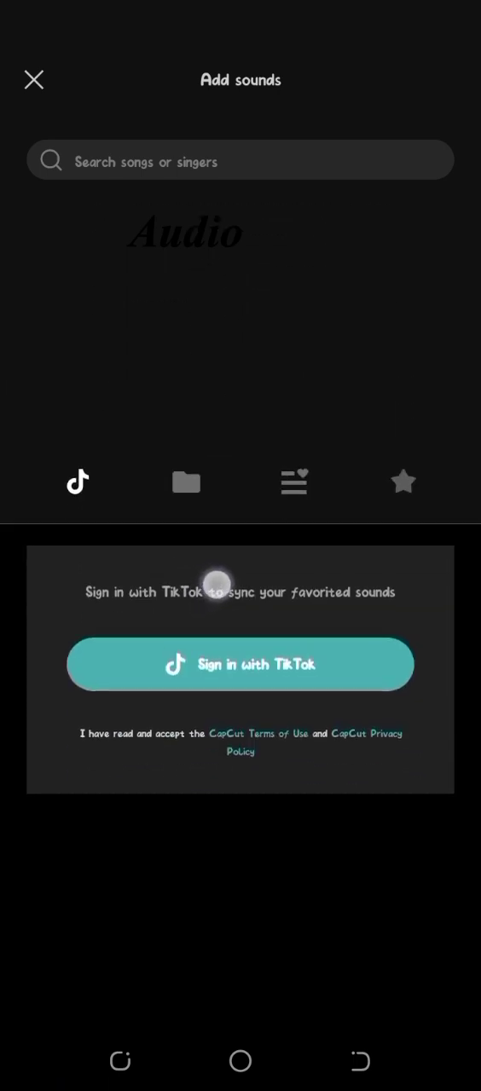
pyautogui.click(185, 483)
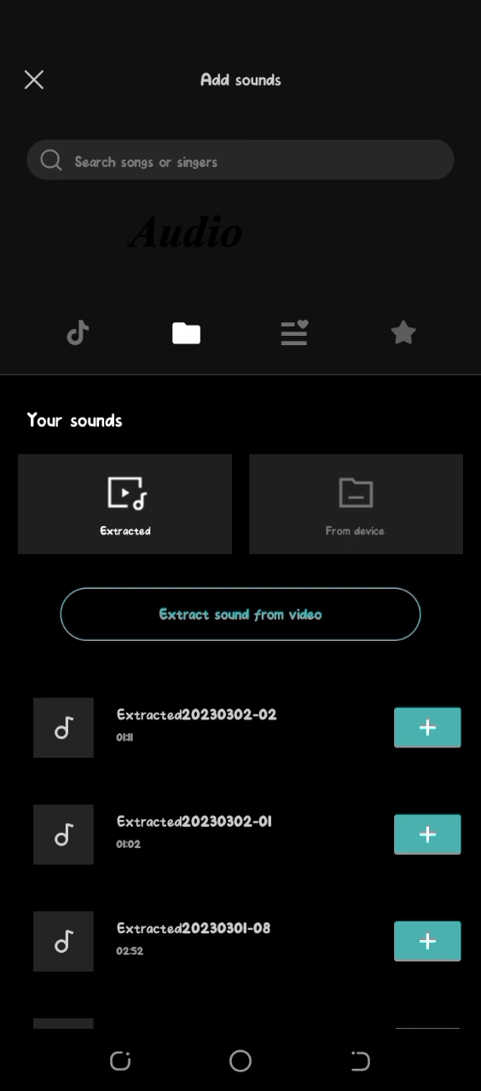
# Try a sound from the device, then browse on toward recording a voiceover.
pyautogui.click(368, 491)
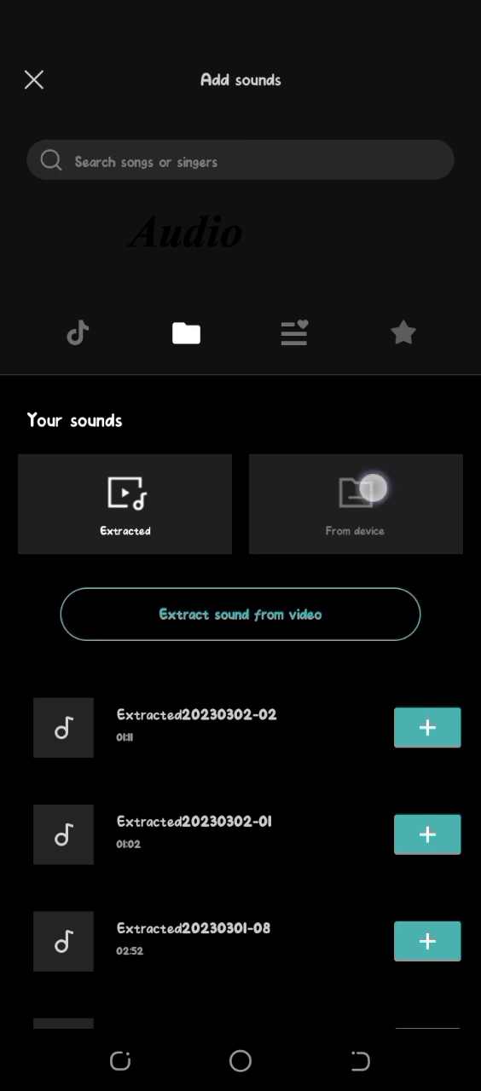
pyautogui.click(355, 505)
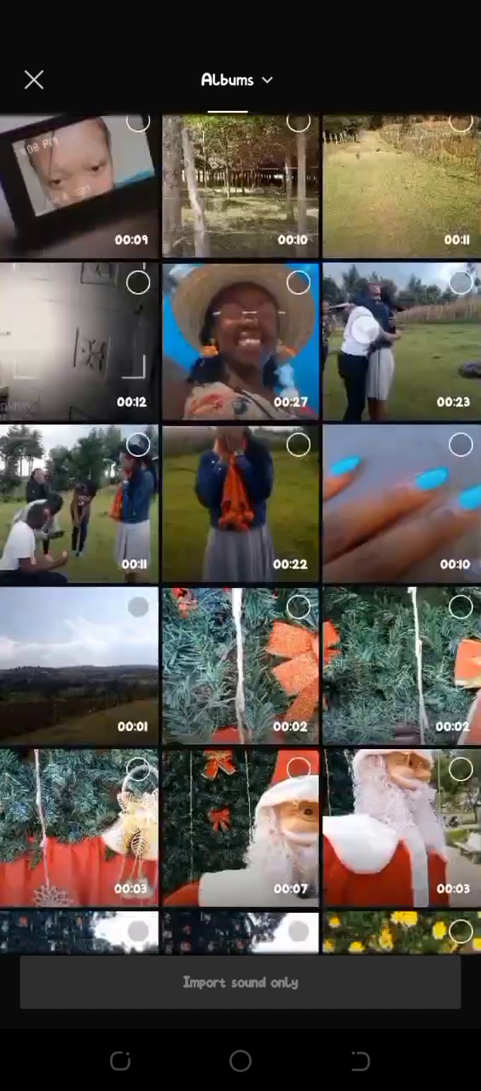
pyautogui.scroll(-3)
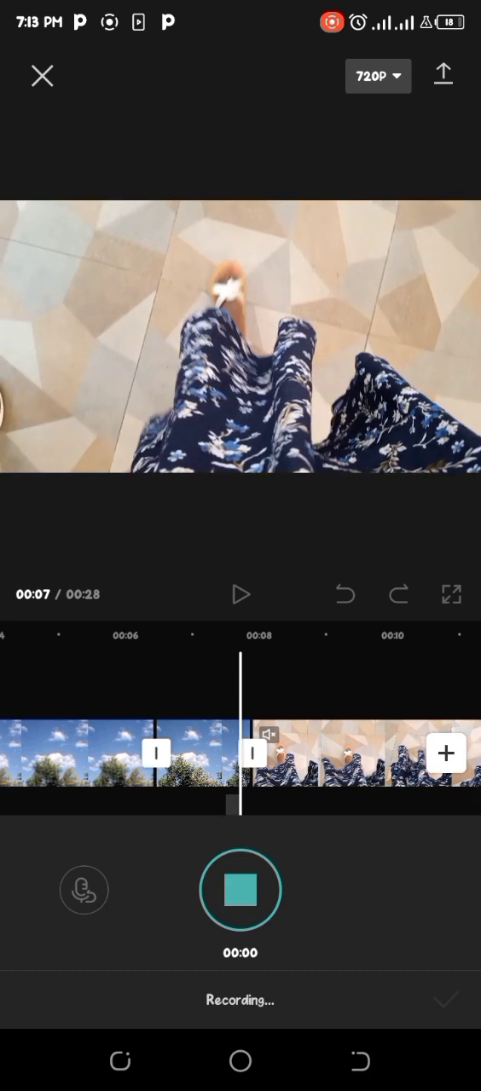
# Stop the voiceover recording and add a new text box over the opening sky clip.
pyautogui.click(238, 890)
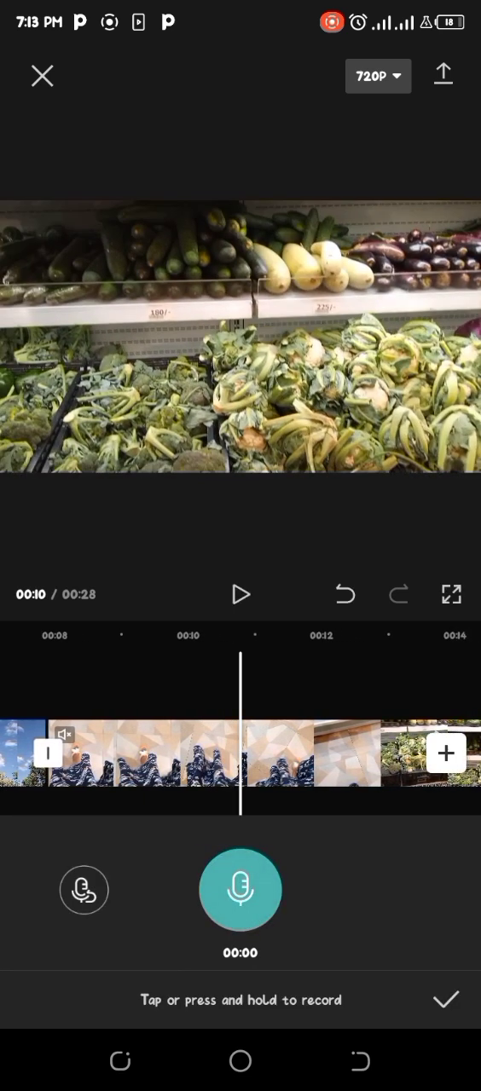
pyautogui.click(447, 999)
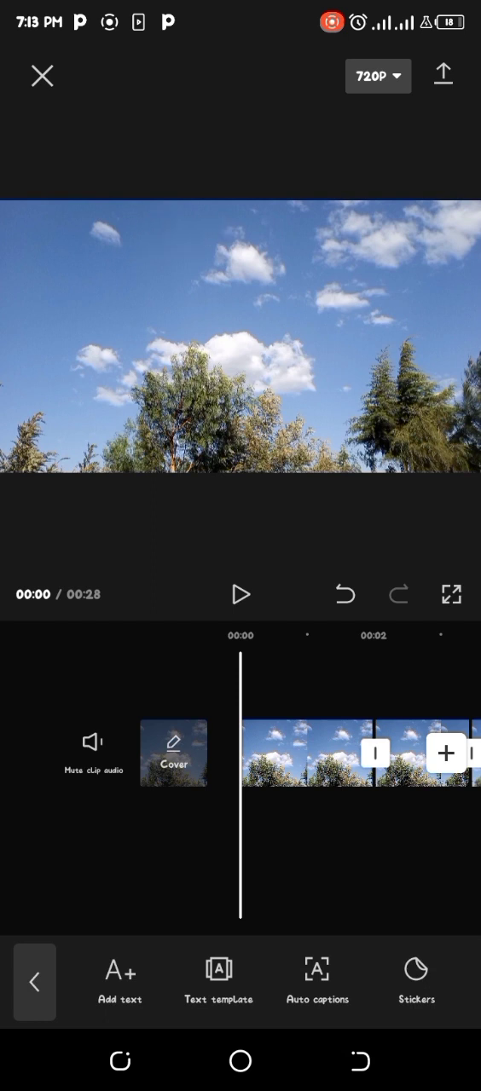
pyautogui.click(119, 980)
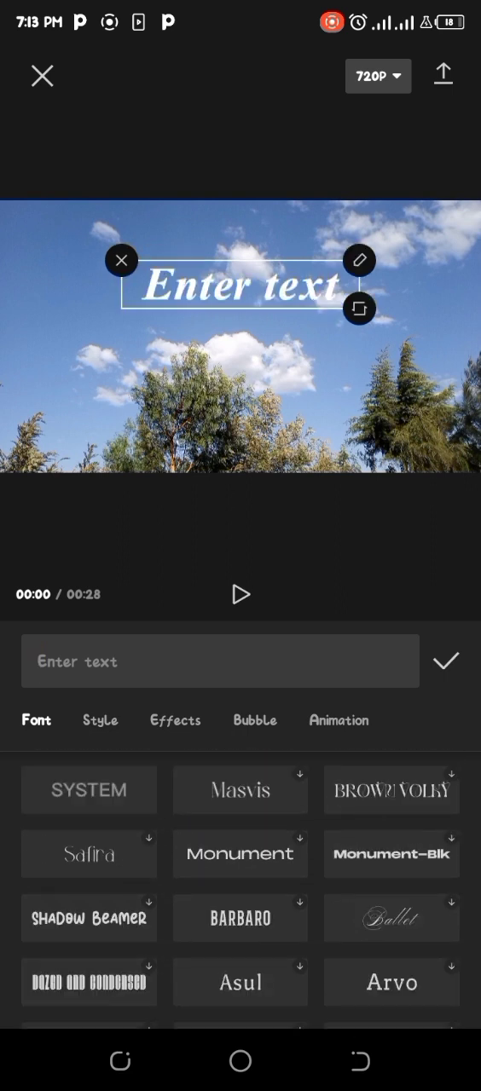
# Switch to the Style settings to recolour the placeholder text orange.
pyautogui.click(99, 720)
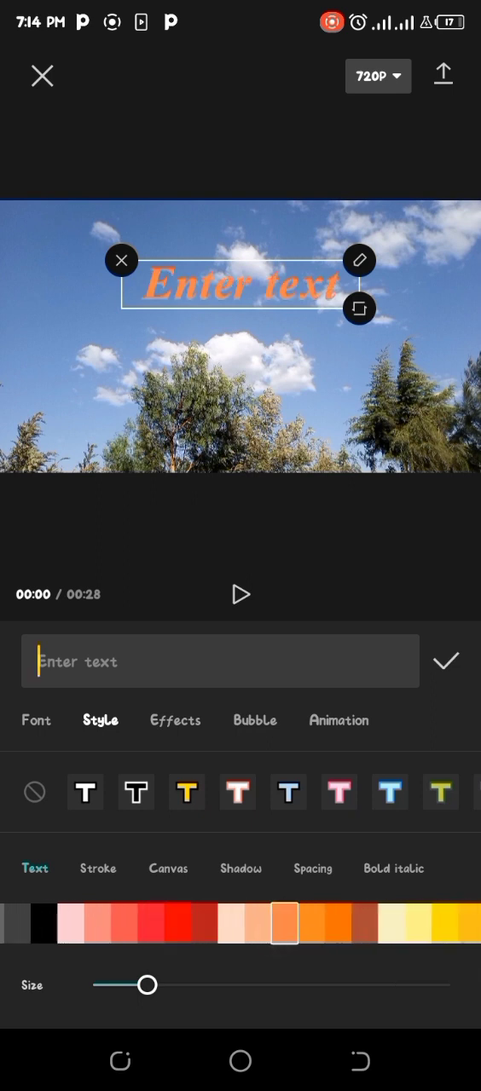
# Try yellow and pink outlined styles, then settle on white text over a black background.
pyautogui.click(444, 922)
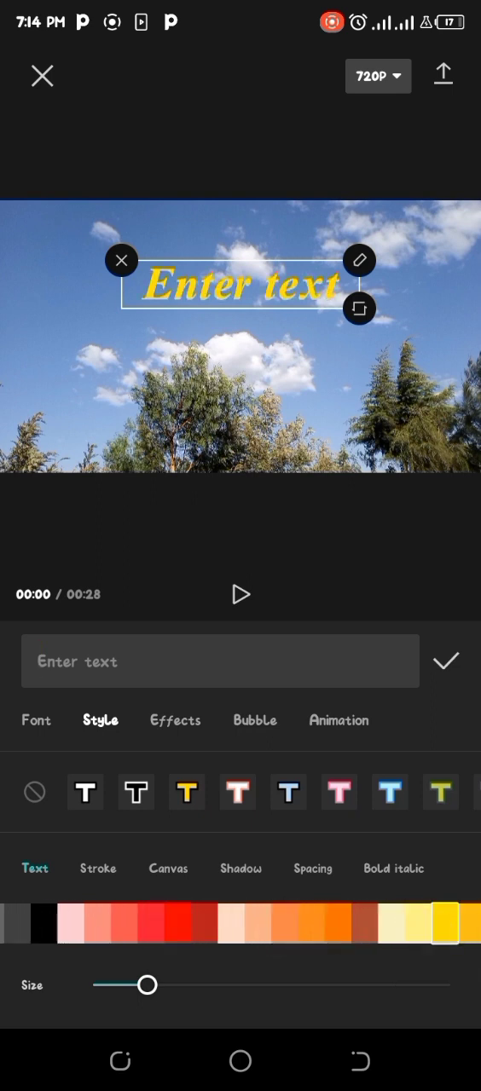
pyautogui.click(50, 924)
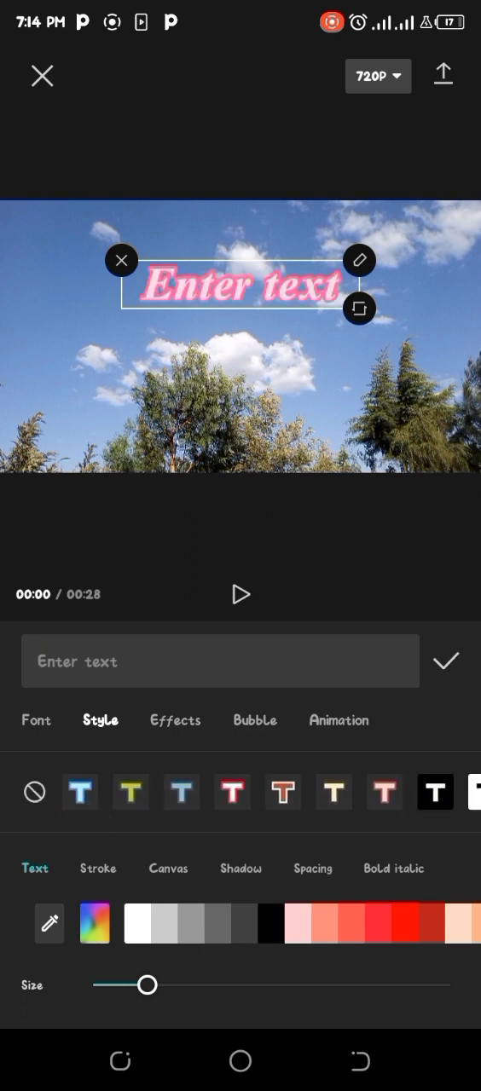
pyautogui.click(259, 791)
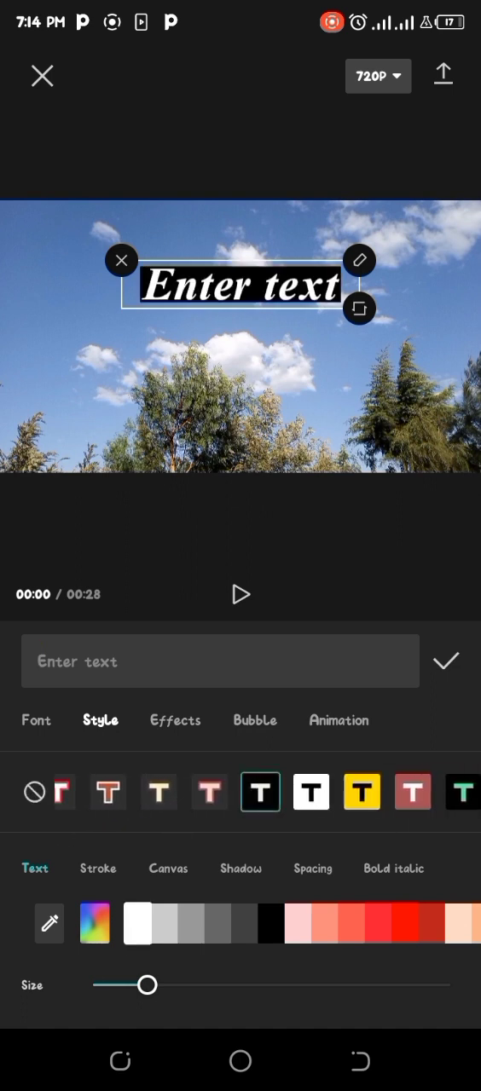
pyautogui.click(175, 720)
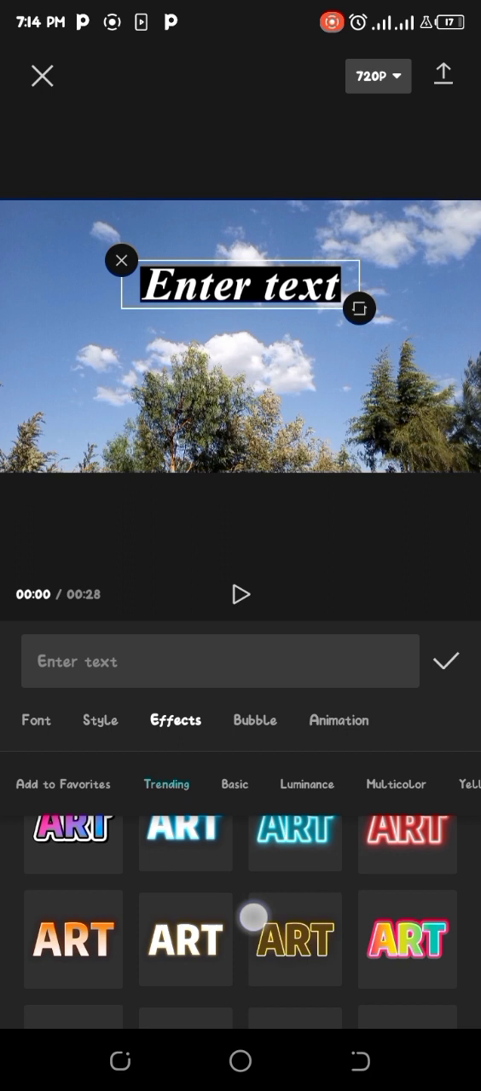
# Browse the speech-bubble designs and the text animation choices without applying any.
pyautogui.click(254, 720)
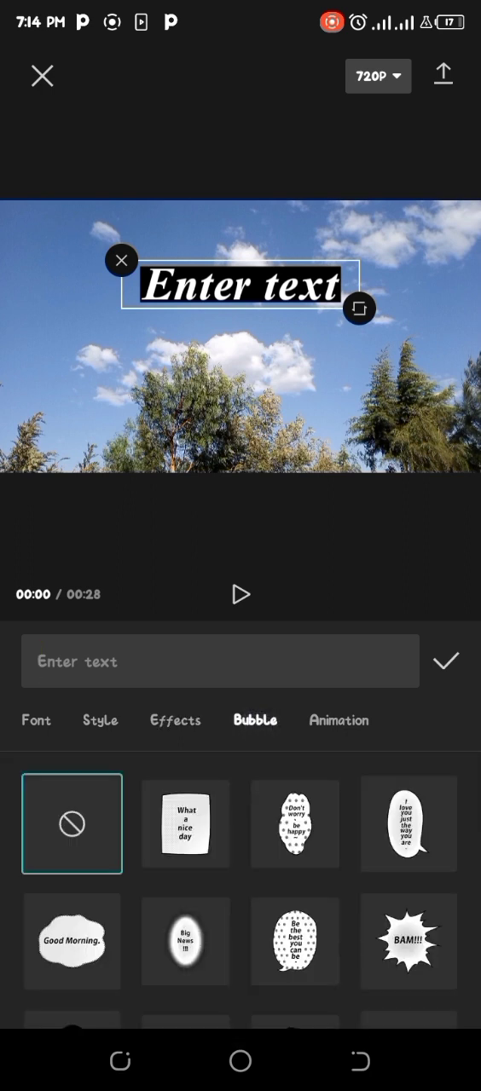
pyautogui.scroll(-3)
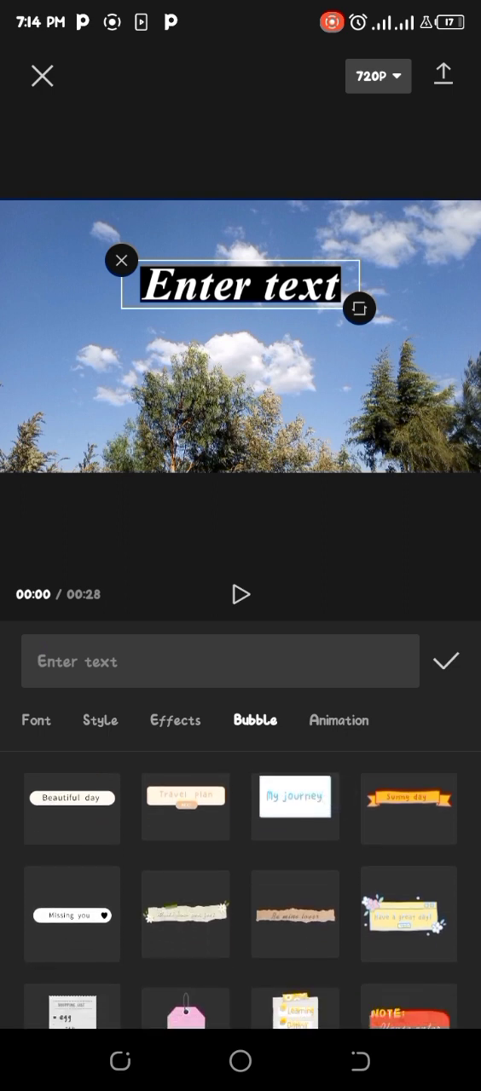
pyautogui.scroll(-3)
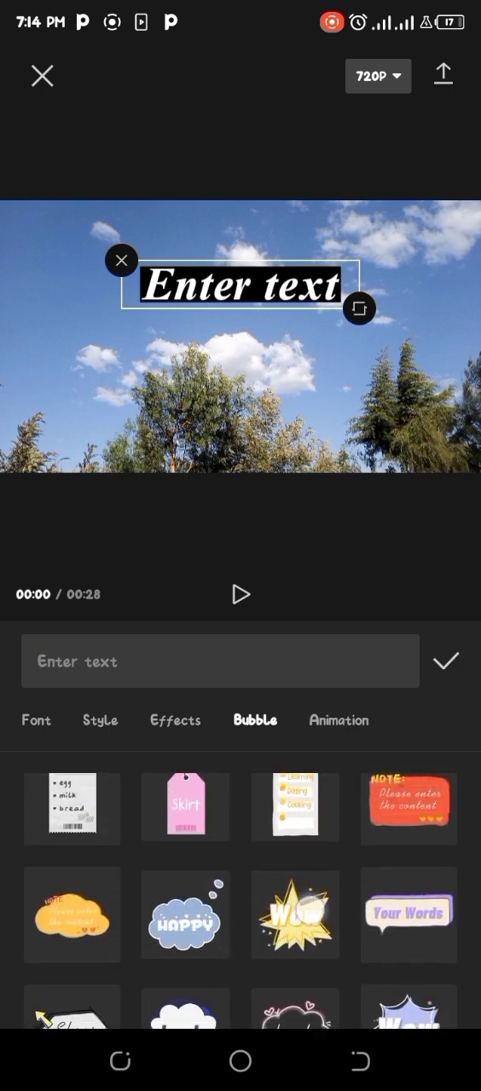
pyautogui.scroll(-3)
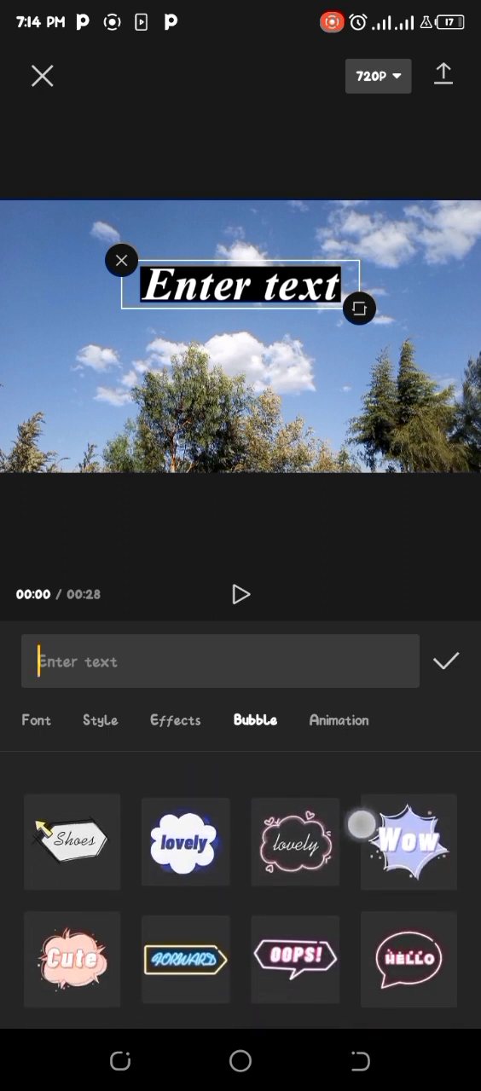
pyautogui.click(338, 719)
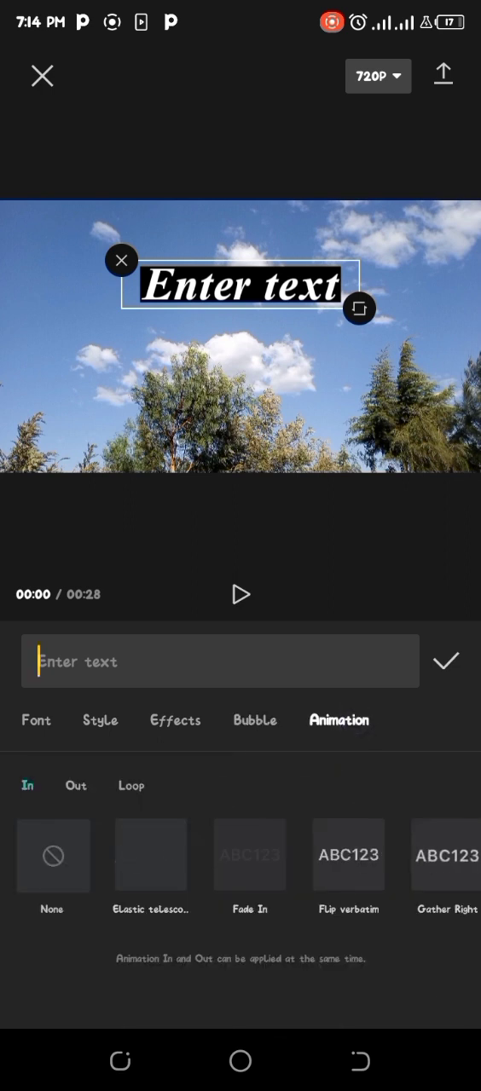
pyautogui.hscroll(-3)
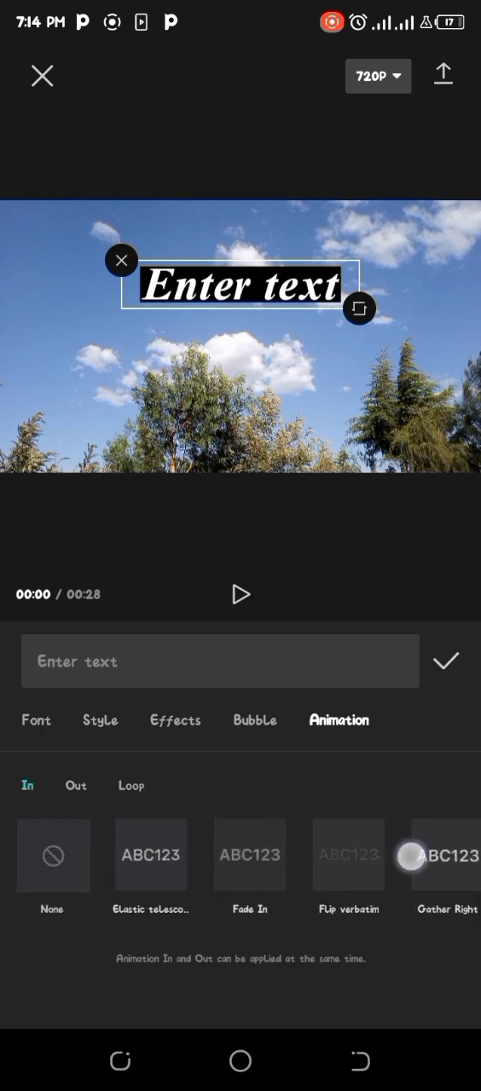
# Replace the placeholder so the text reads 'Trixxy'.
pyautogui.write('Trixxy')
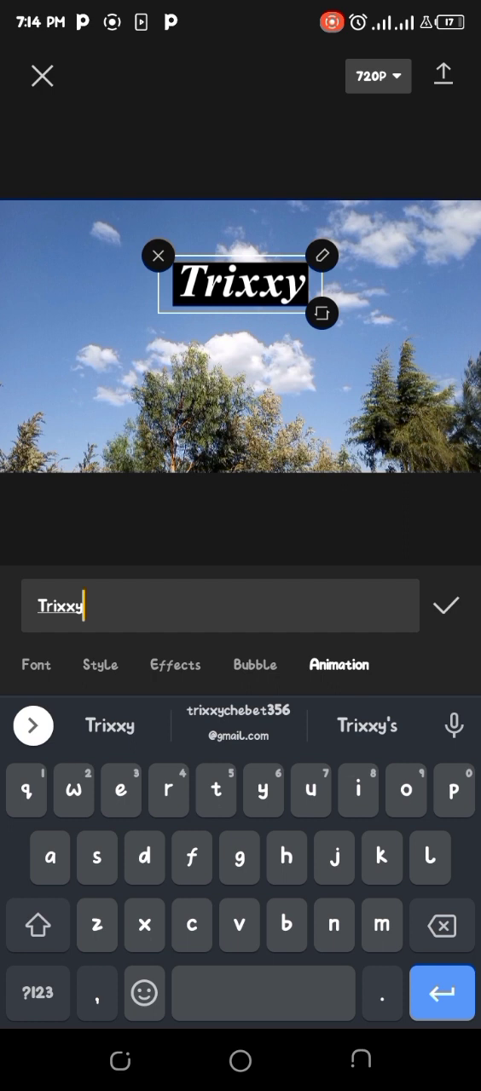
# Give 'Trixxy' the Flip verbatim entrance animation at 1.7 seconds and confirm the edits.
pyautogui.click(447, 605)
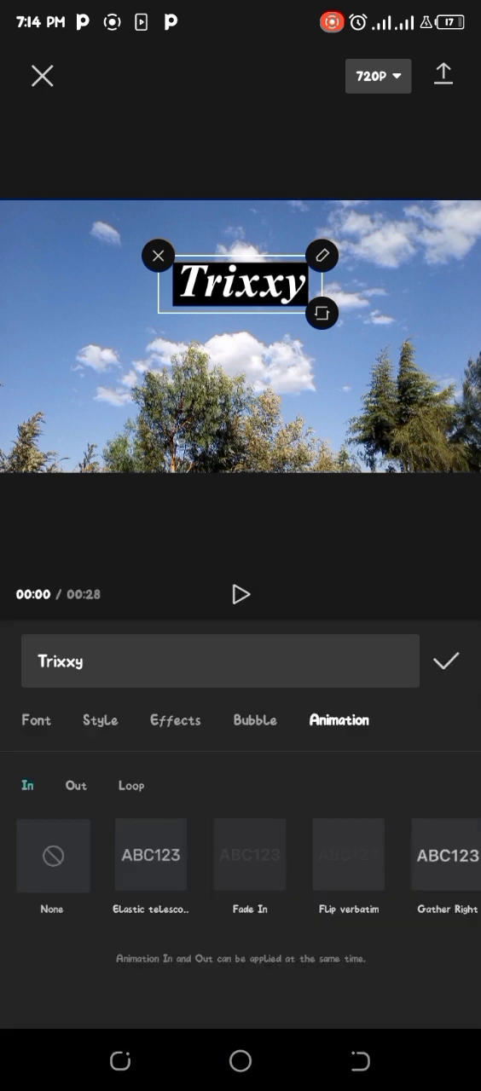
pyautogui.hscroll(-3)
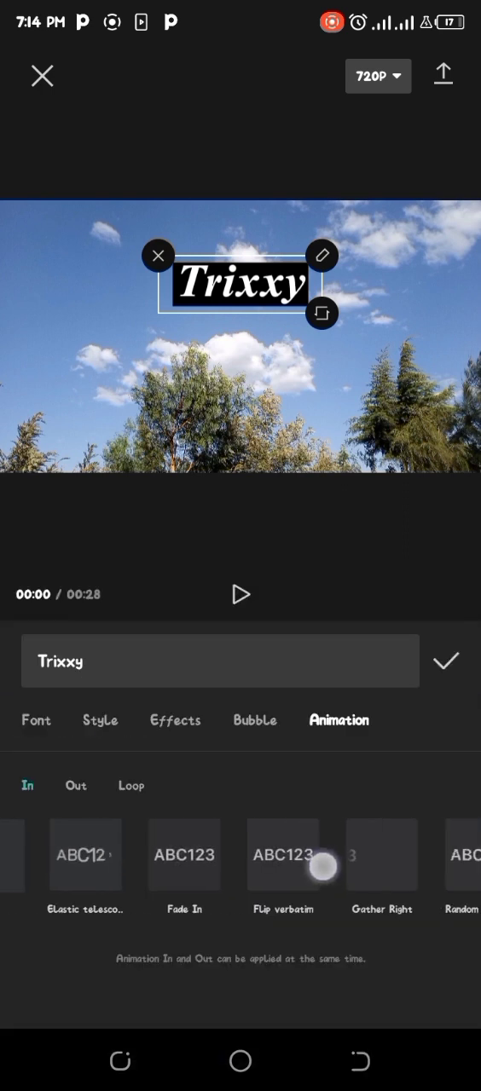
pyautogui.hscroll(-3)
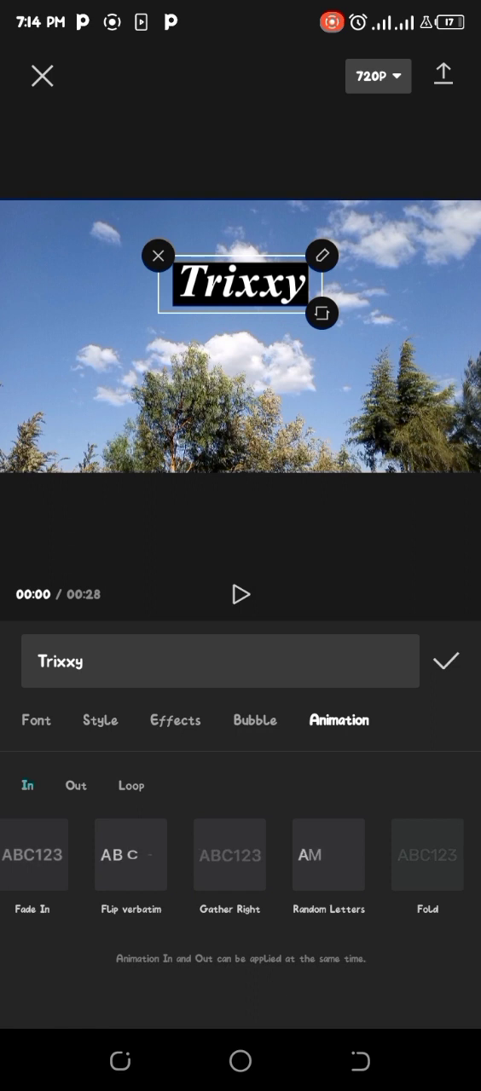
pyautogui.click(130, 854)
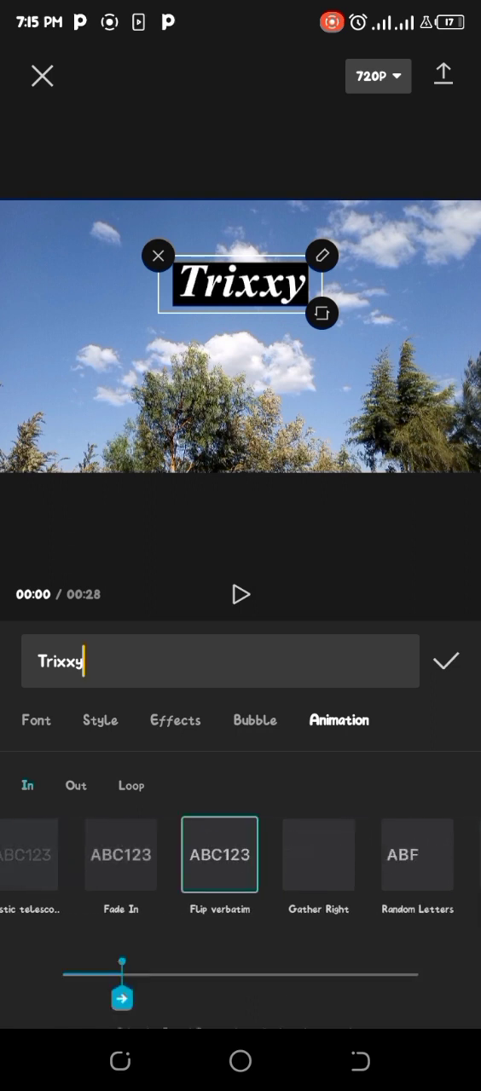
pyautogui.moveTo(123, 986); pyautogui.dragTo(259, 986)
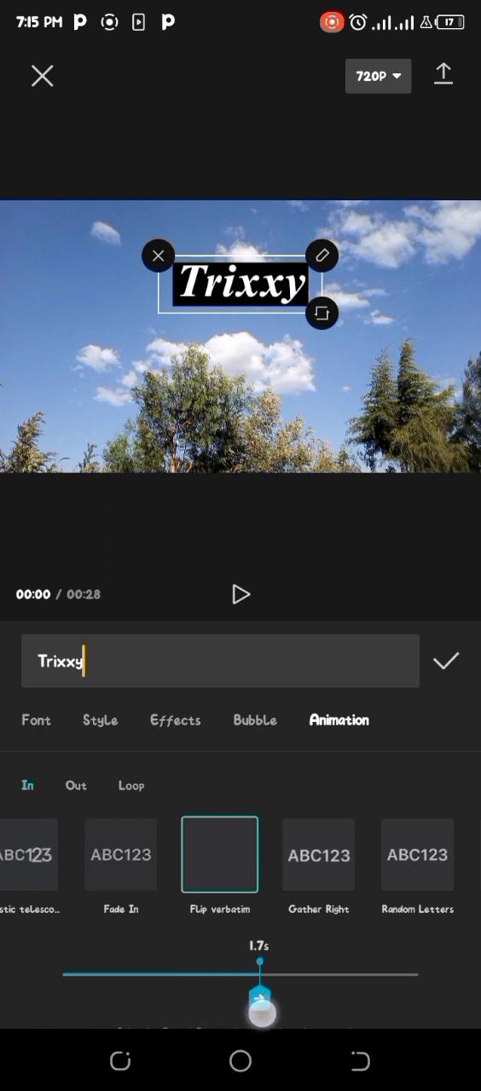
pyautogui.click(218, 854)
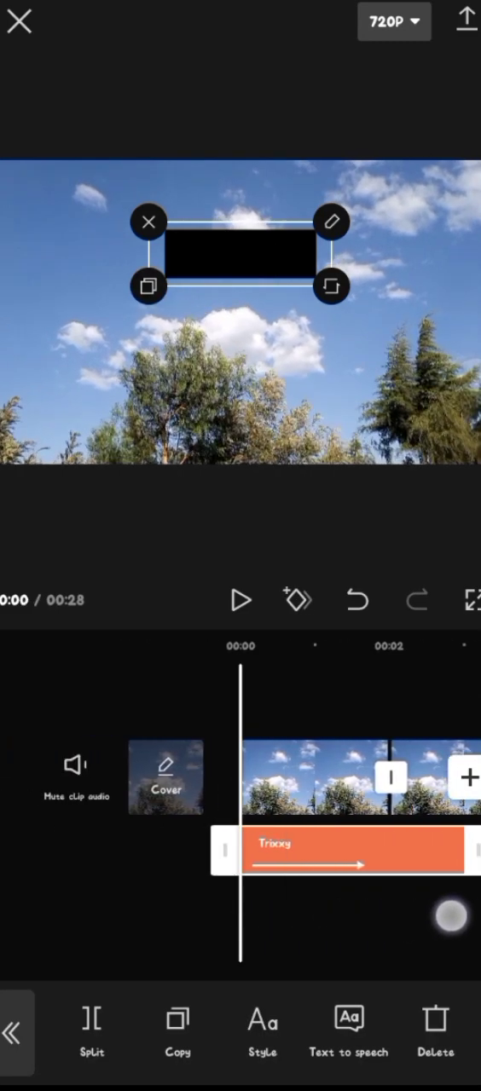
# Add the red Subscribe template from the Trending collection as a second text track.
pyautogui.click(240, 600)
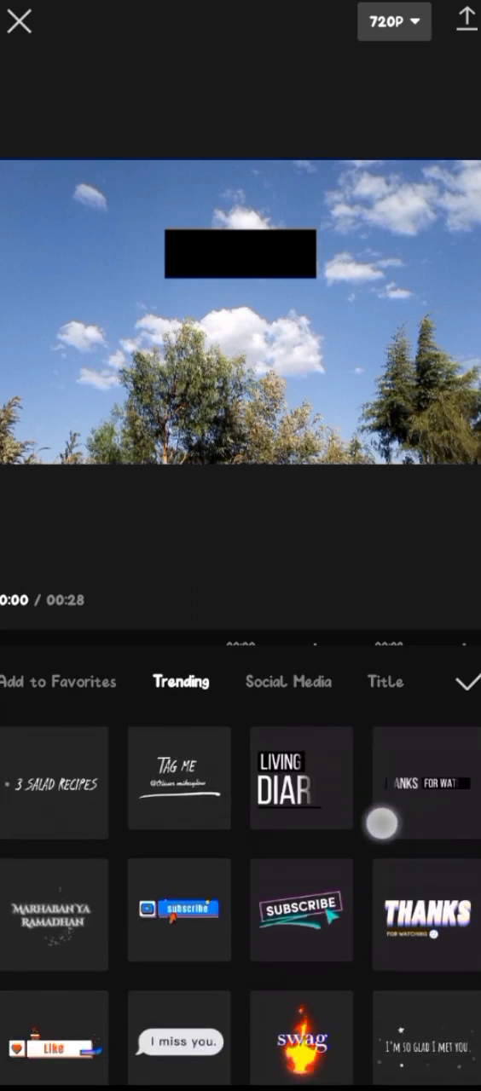
pyautogui.scroll(-3)
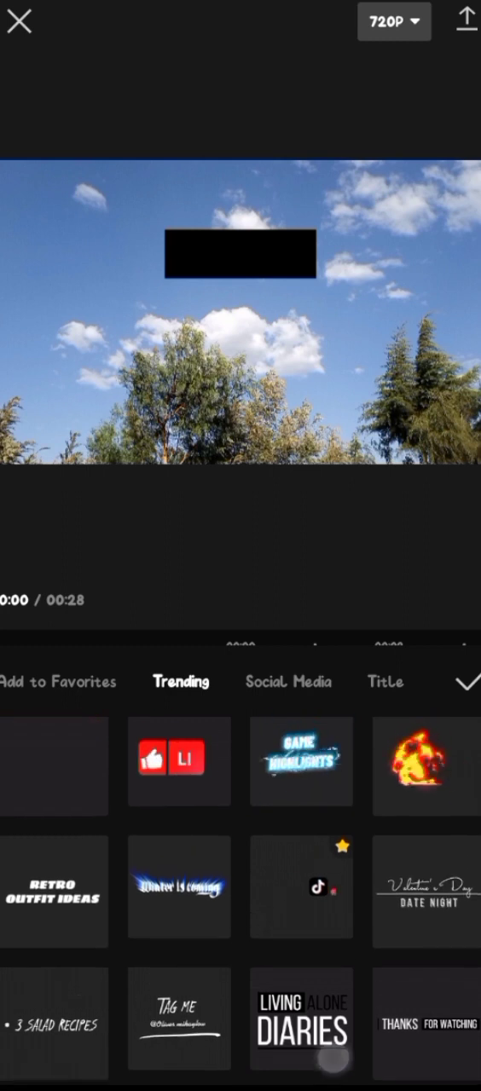
pyautogui.click(286, 682)
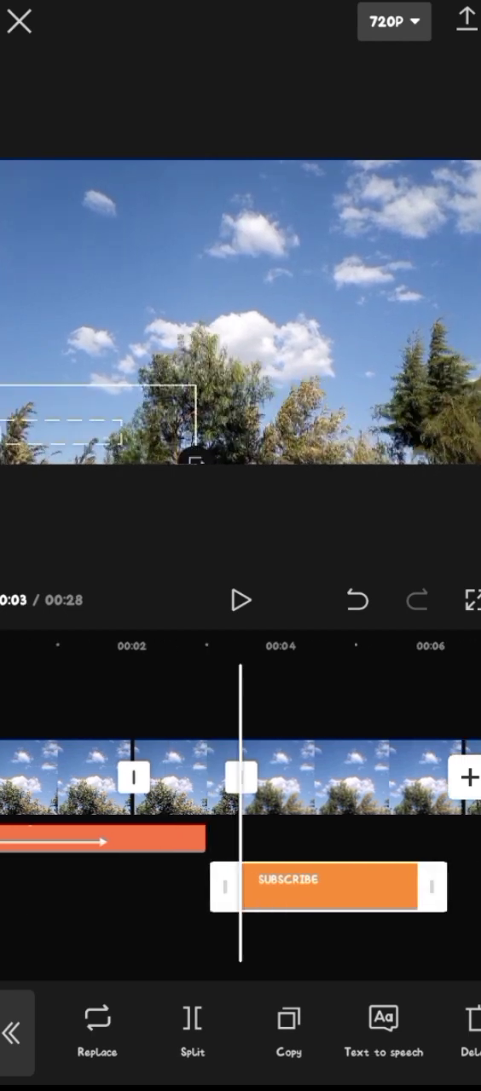
# Deselect the Subscribe clip, return to the main toolbar and move the playhead to about 0:08.
pyautogui.click(242, 600)
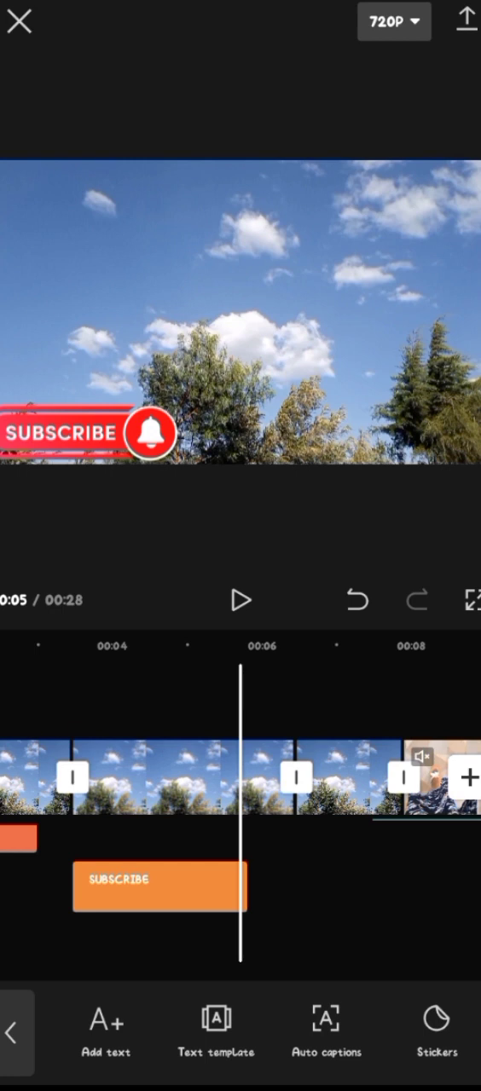
pyautogui.click(160, 886)
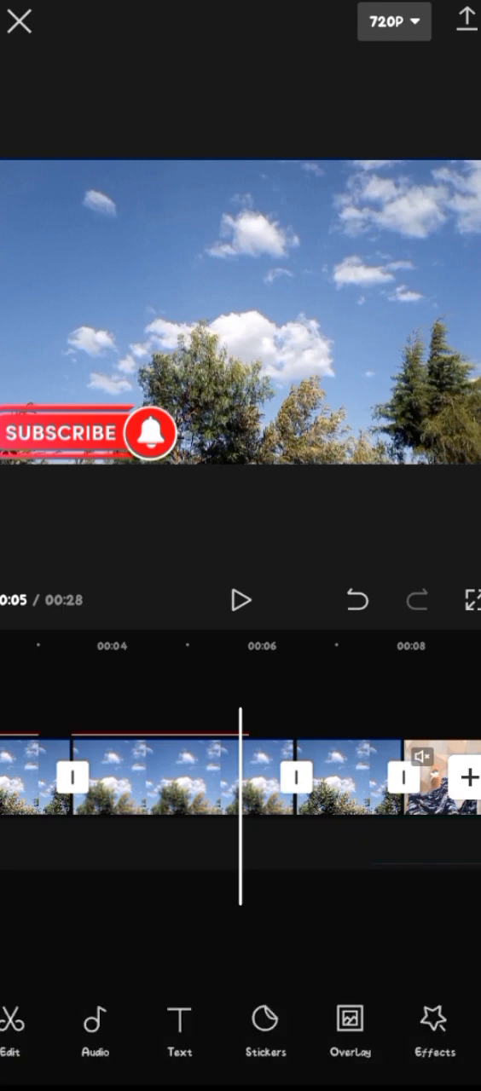
pyautogui.click(264, 1032)
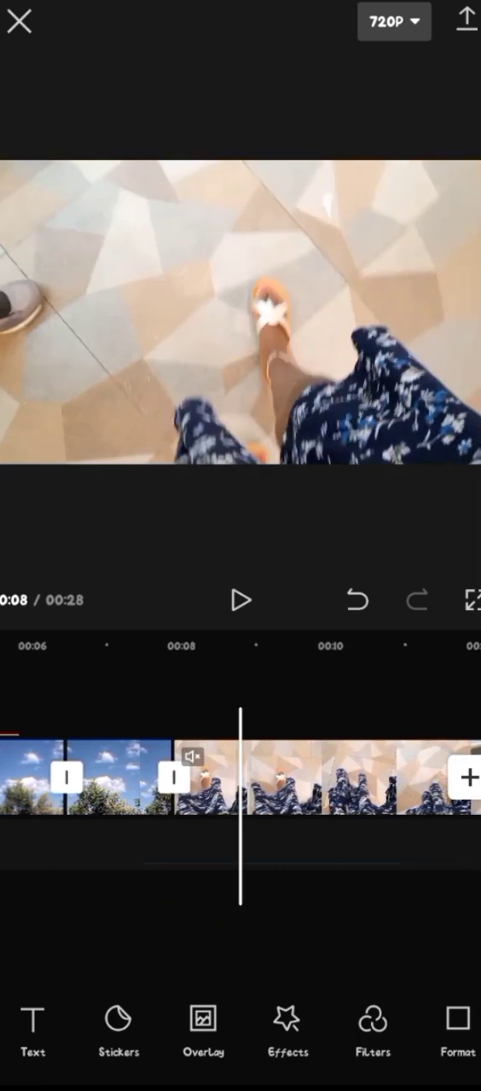
# Add the smiling portrait photo from Photos as an overlay on the vegetable-shelf clip.
pyautogui.click(203, 1033)
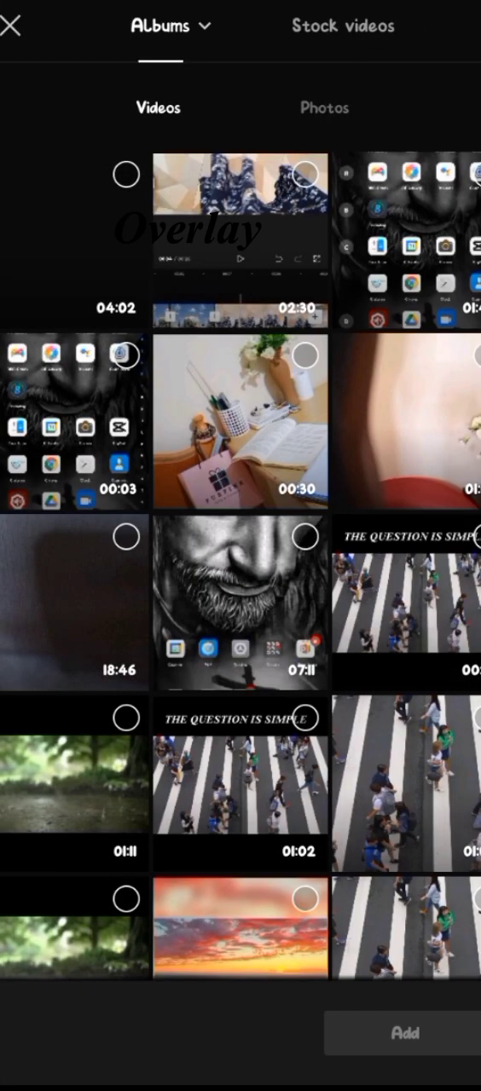
pyautogui.scroll(-3)
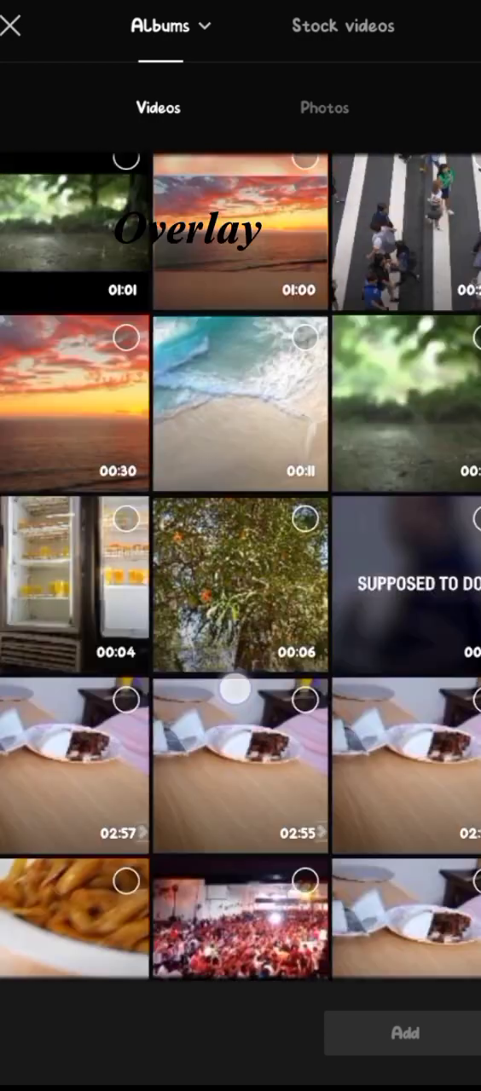
pyautogui.scroll(-3)
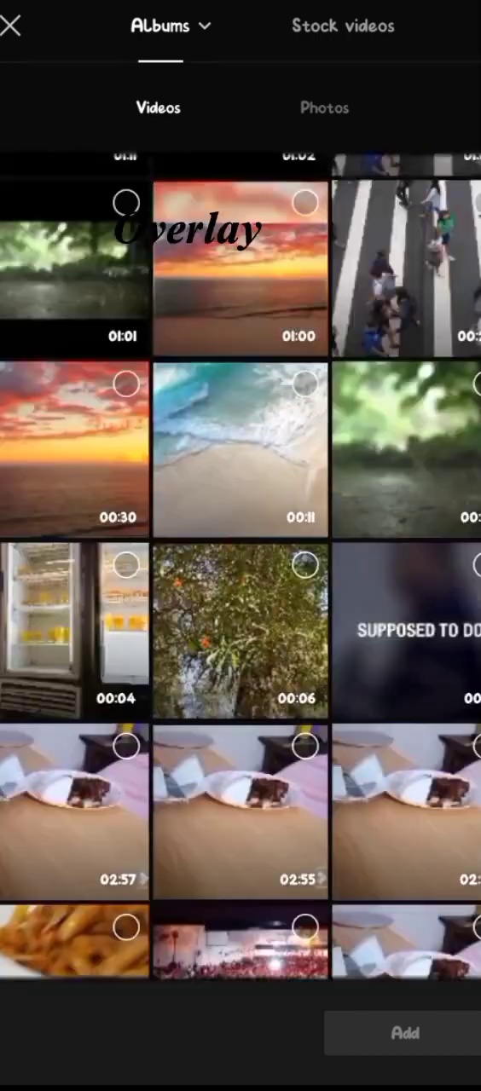
pyautogui.click(324, 109)
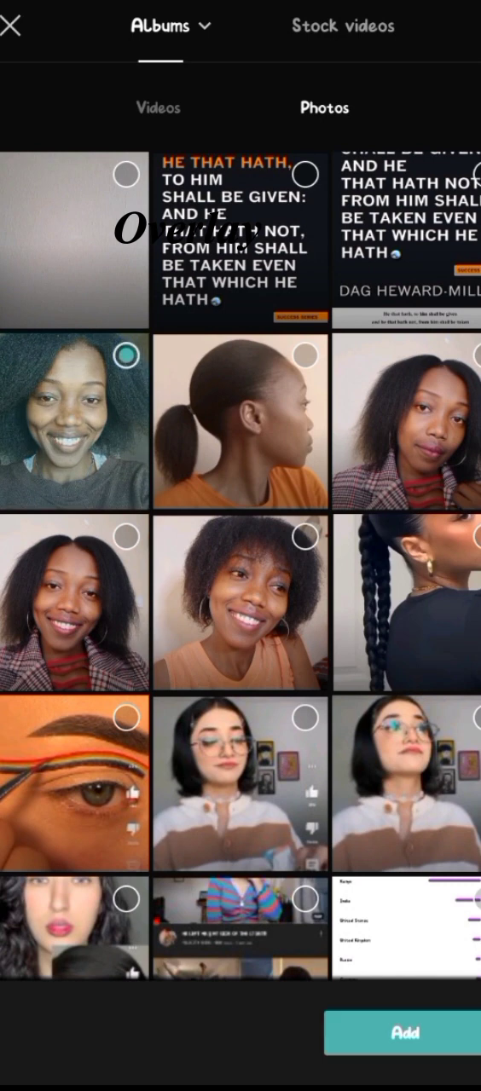
pyautogui.click(404, 1033)
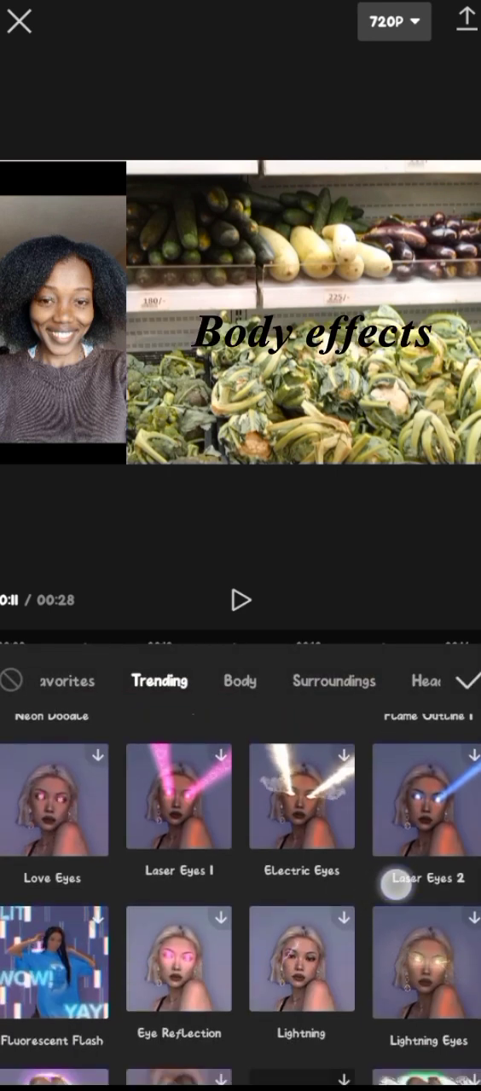
# Skip the Body effects and apply a Camera effect from the Trending video effects to the main video.
pyautogui.scroll(-3)
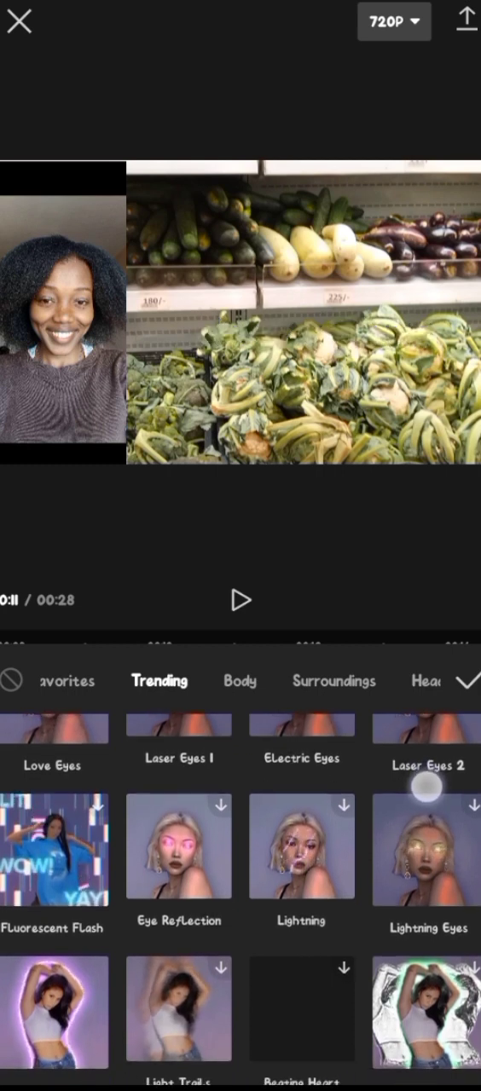
pyautogui.click(463, 681)
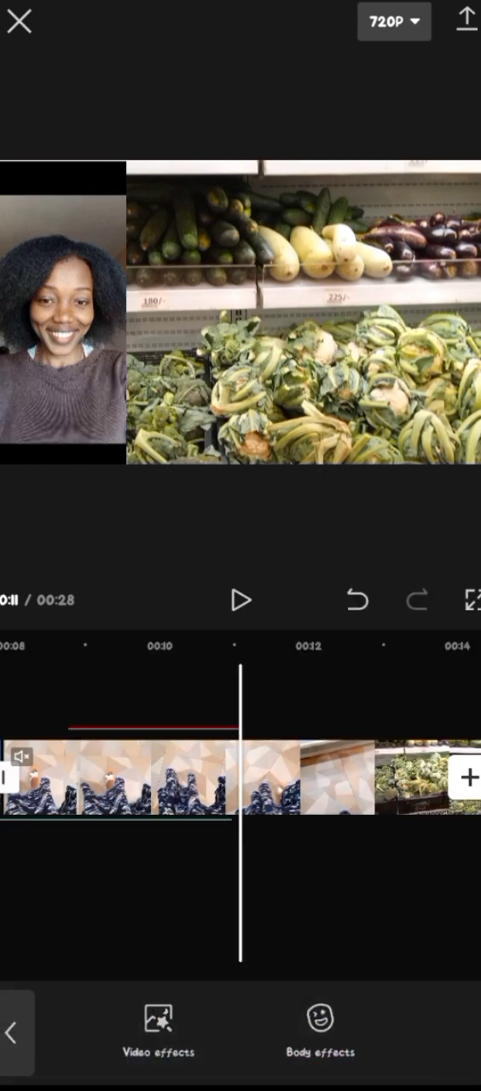
pyautogui.click(156, 1033)
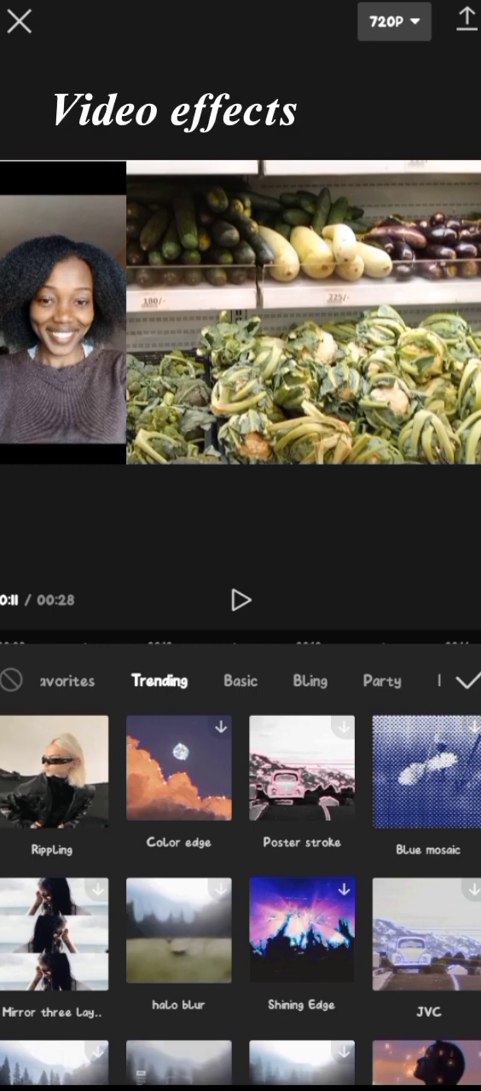
pyautogui.scroll(-3)
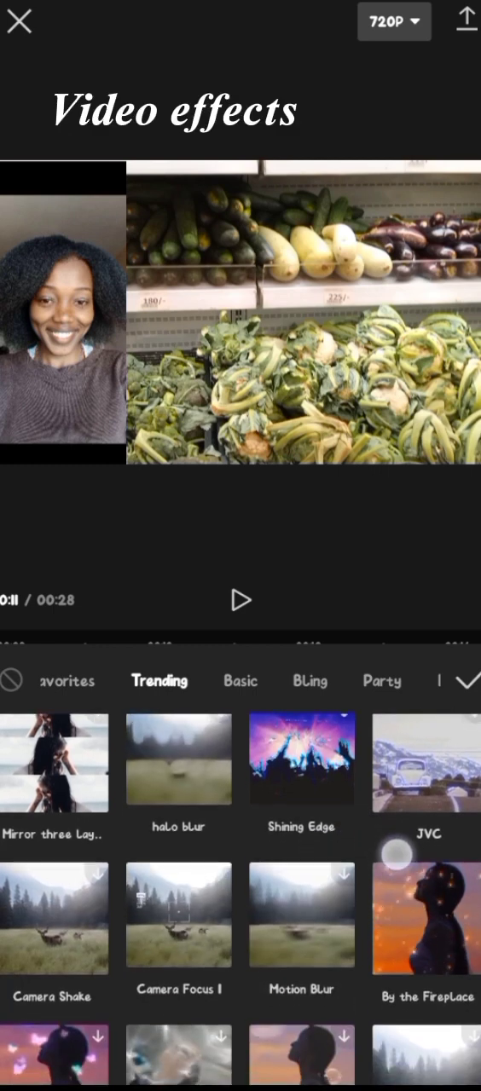
pyautogui.scroll(-3)
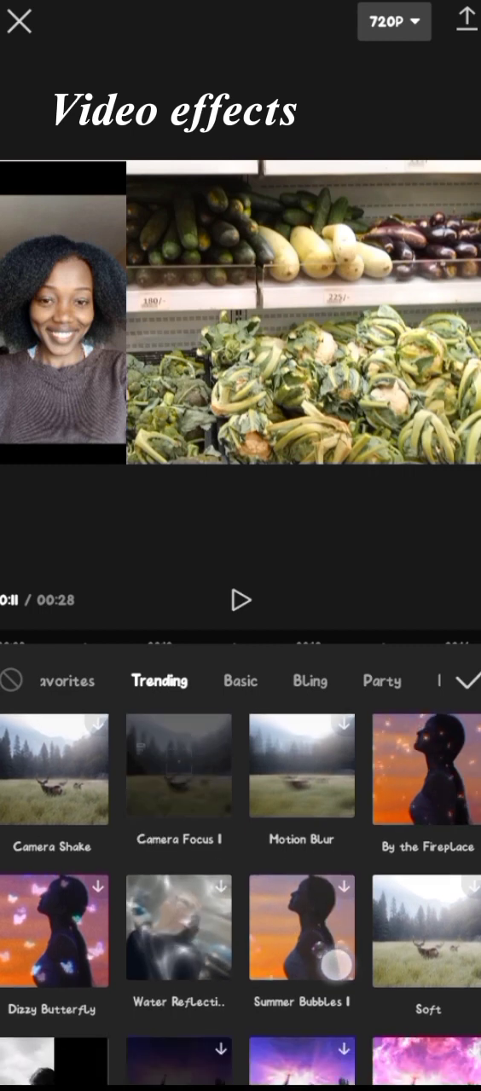
pyautogui.scroll(-3)
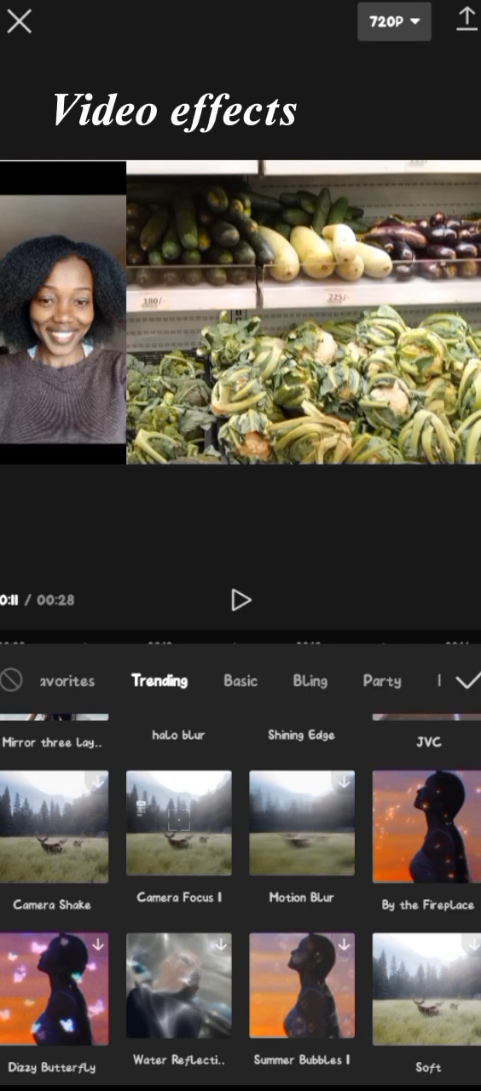
pyautogui.click(177, 823)
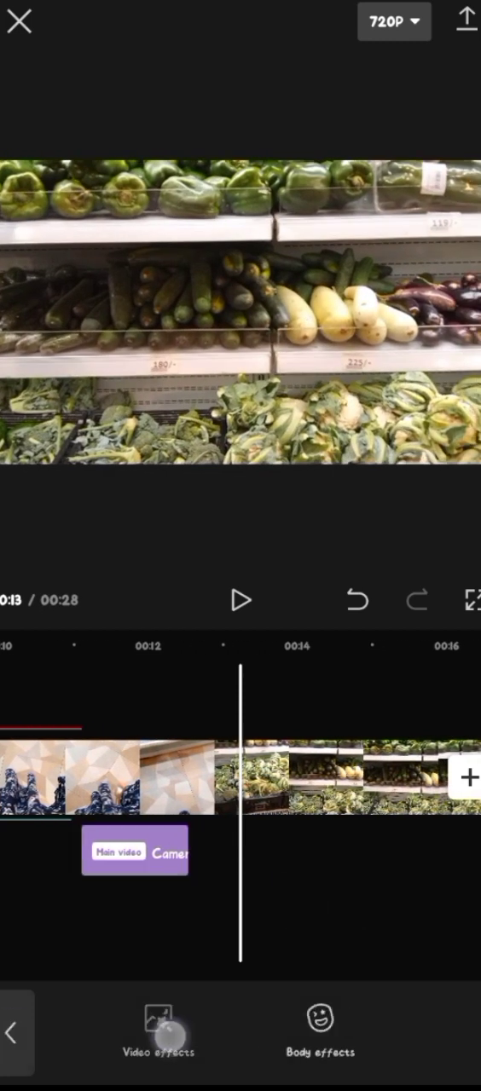
# Apply the Split Screen video effect to the main video and return to the main tools.
pyautogui.click(156, 1033)
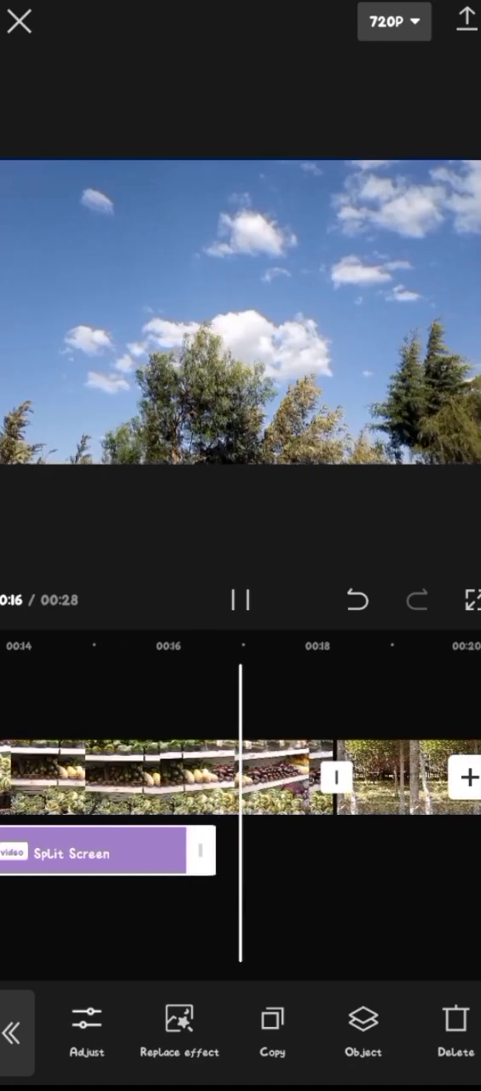
pyautogui.click(180, 1031)
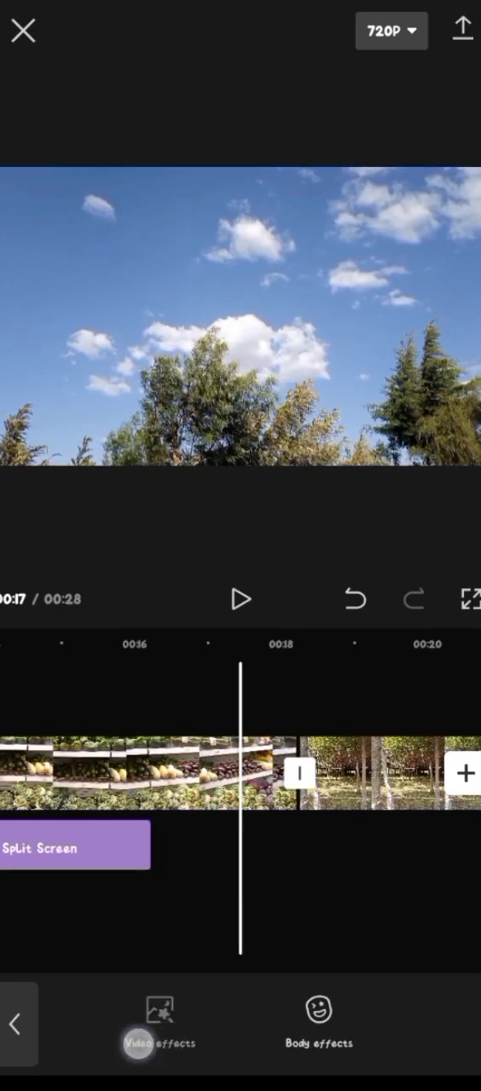
pyautogui.click(157, 1023)
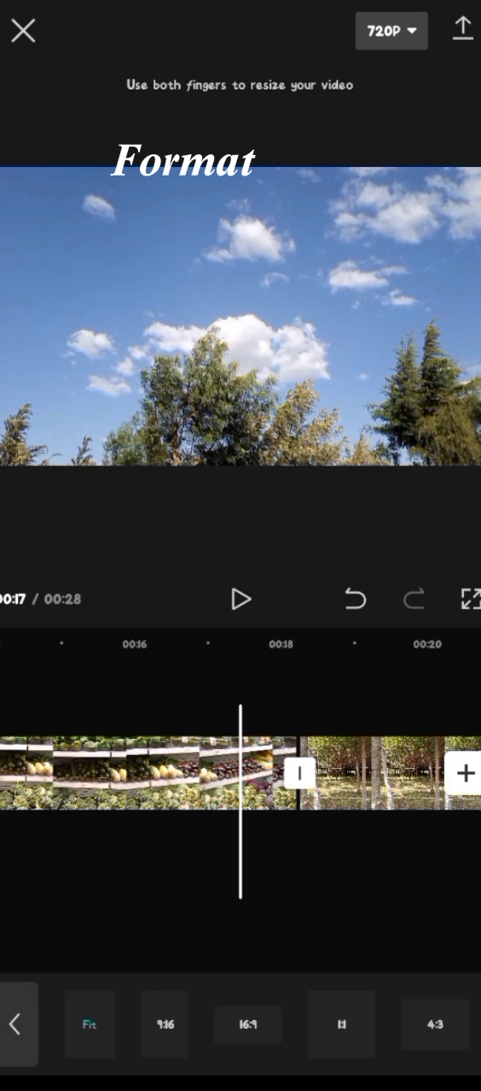
# Preview a tall 9:16 frame, then keep the project at 16:9 widescreen and close Format.
pyautogui.click(247, 1024)
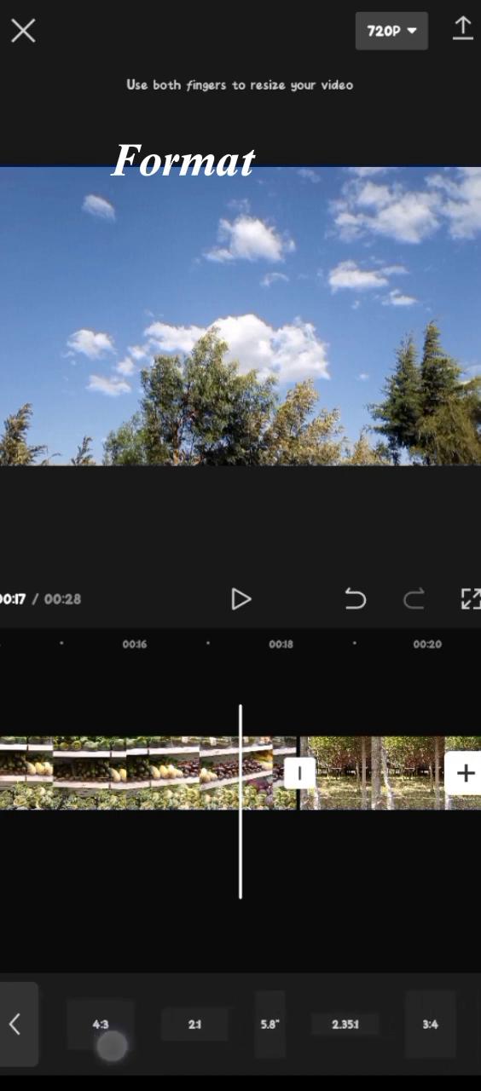
pyautogui.hscroll(-3)
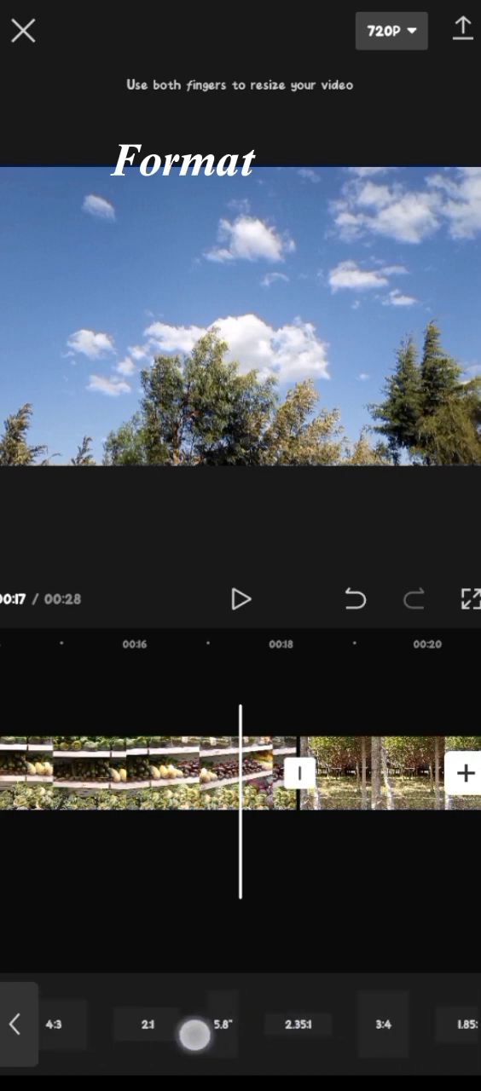
pyautogui.hscroll(-3)
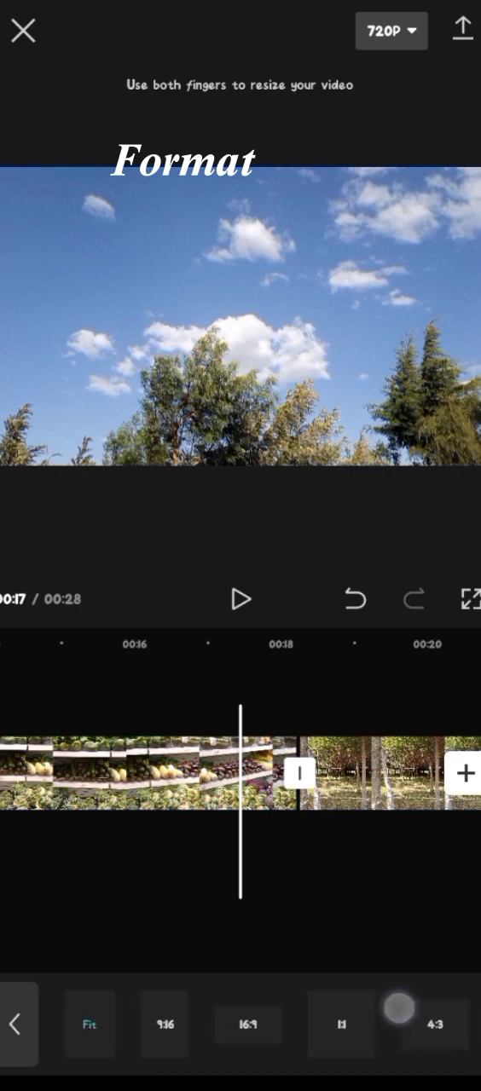
pyautogui.click(397, 1009)
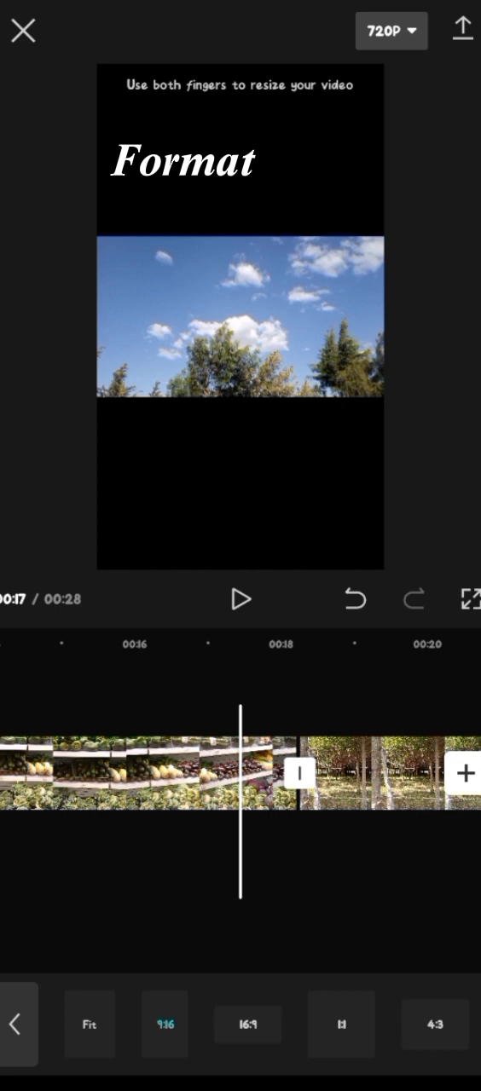
pyautogui.click(247, 1024)
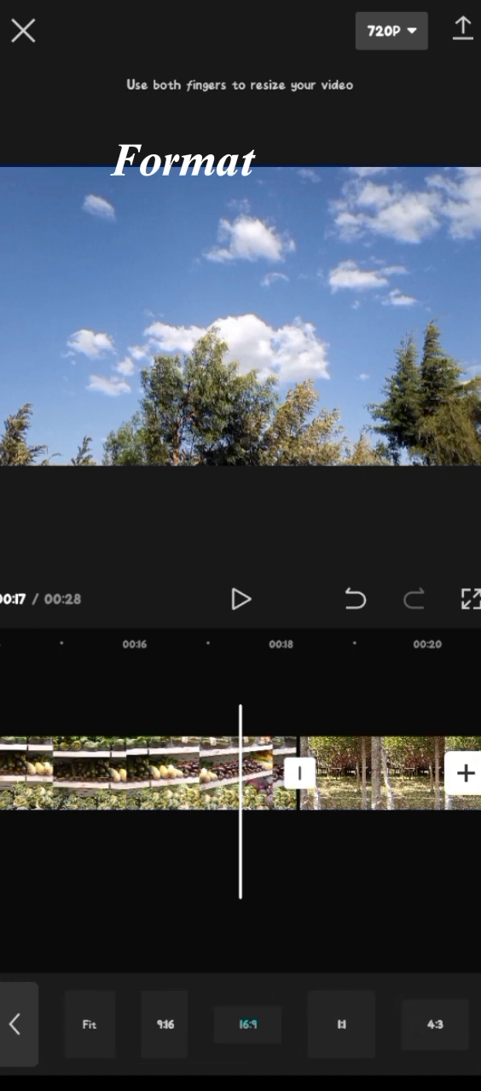
pyautogui.click(163, 1024)
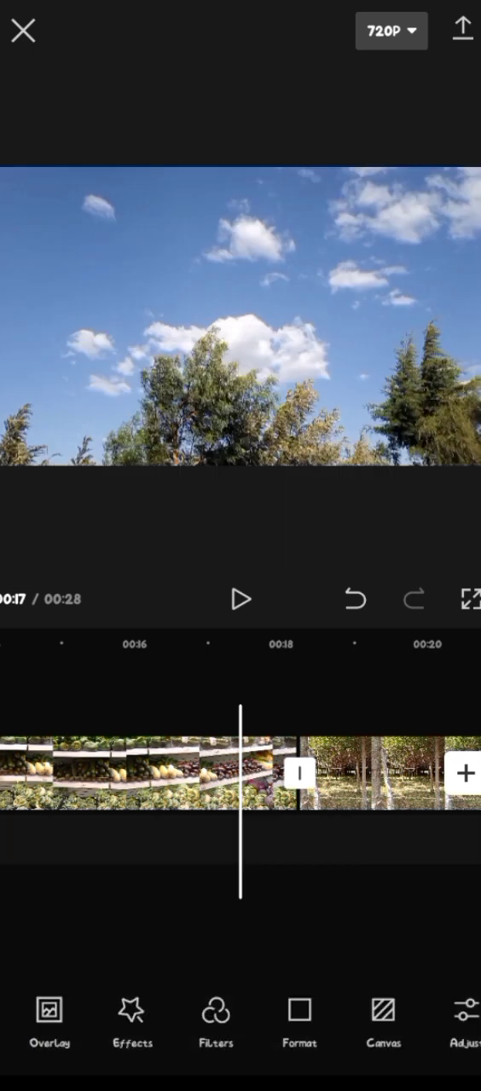
# Browse the bottom toolbar, visit the canvas background settings, and show the Audio options.
pyautogui.click(133, 1023)
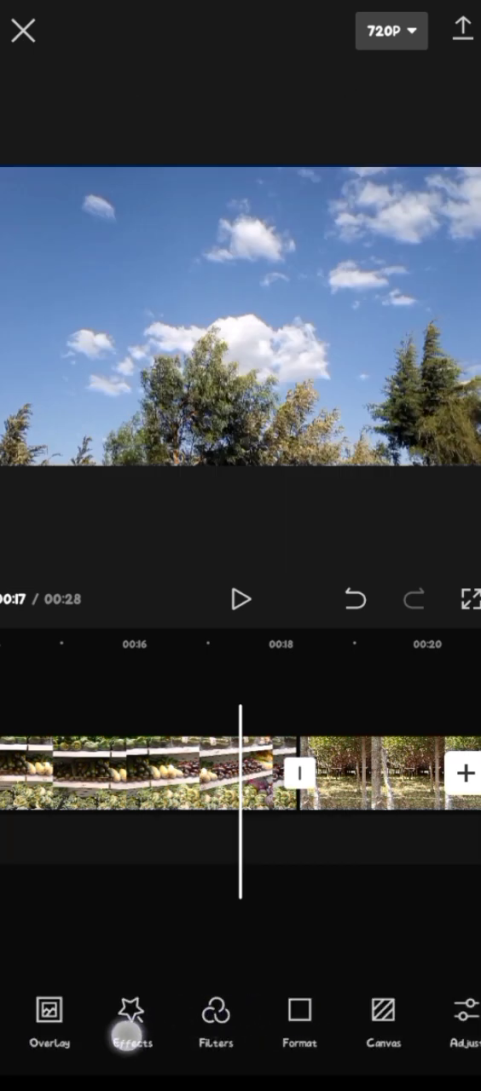
pyautogui.click(382, 1019)
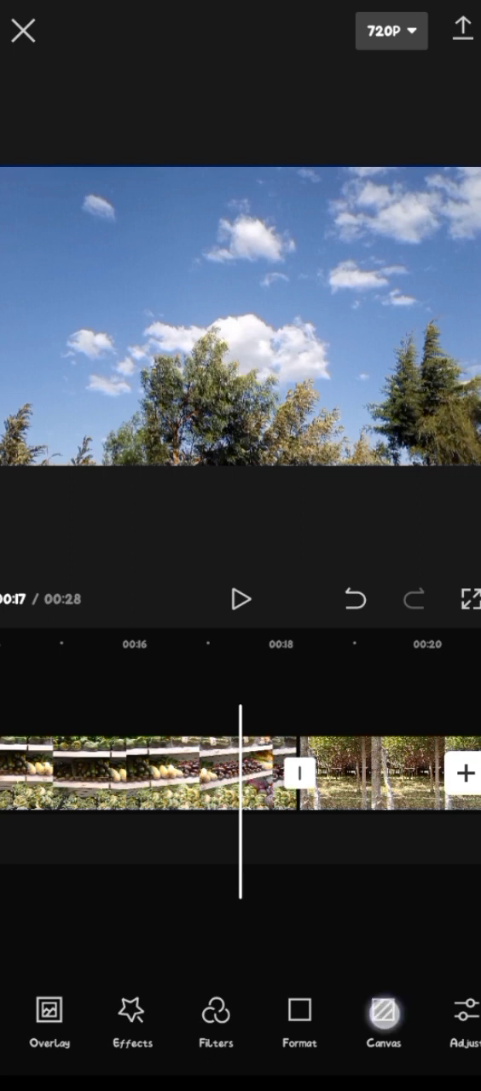
pyautogui.click(381, 1023)
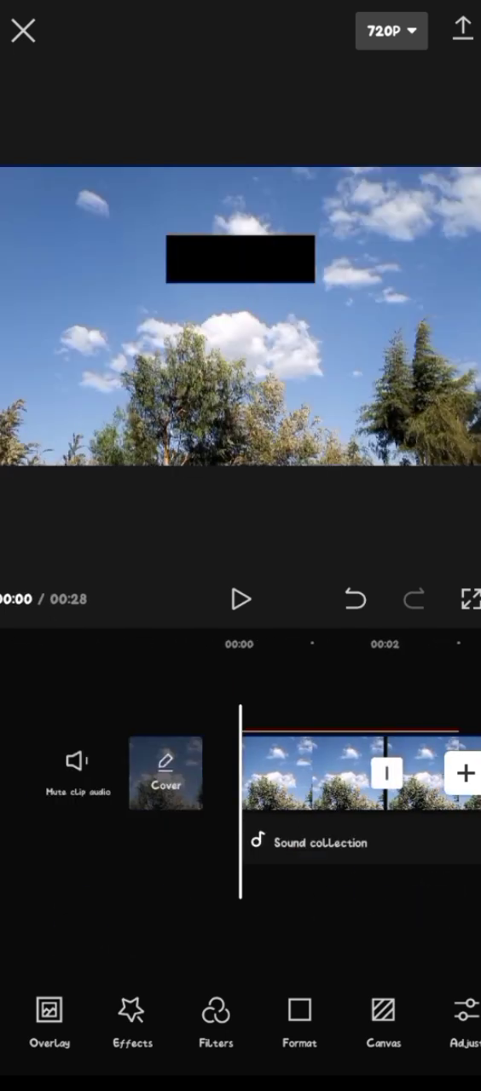
pyautogui.click(242, 600)
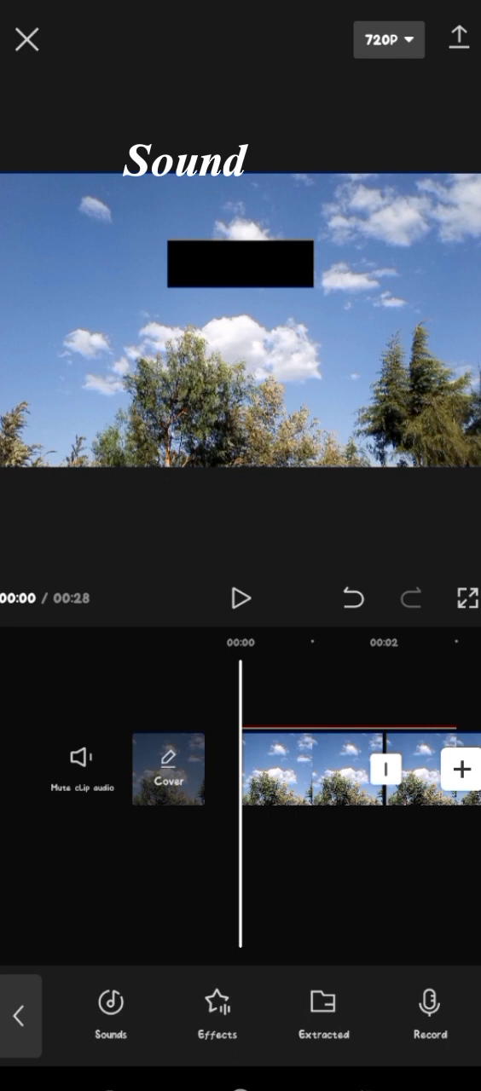
# Search the device sounds for 'bleu' and add the AWN Bleu Nuit track as background music.
pyautogui.click(109, 1014)
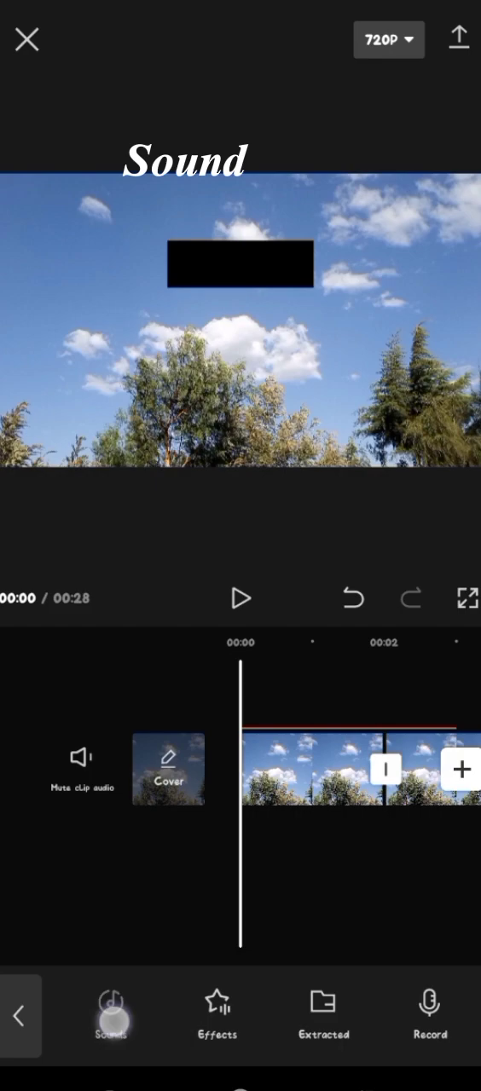
pyautogui.click(110, 1009)
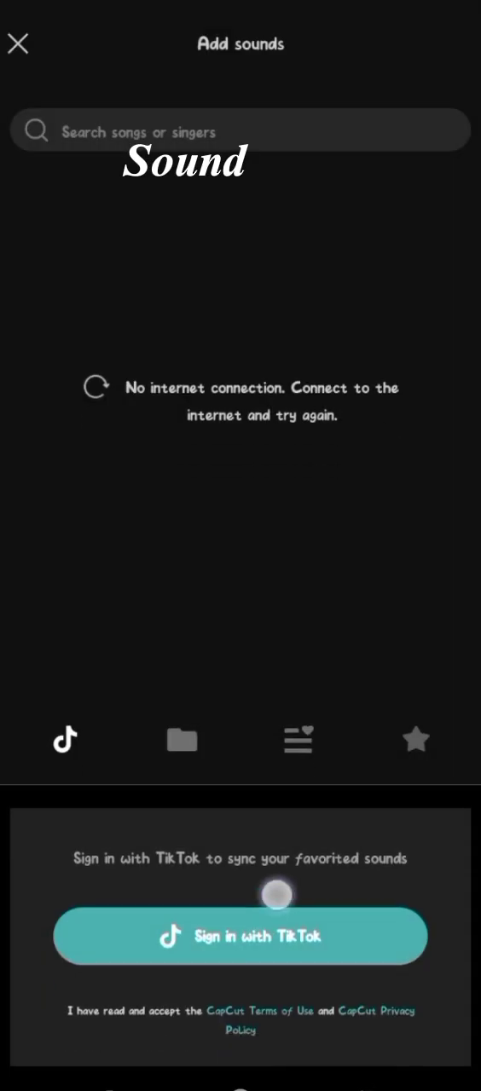
pyautogui.click(180, 739)
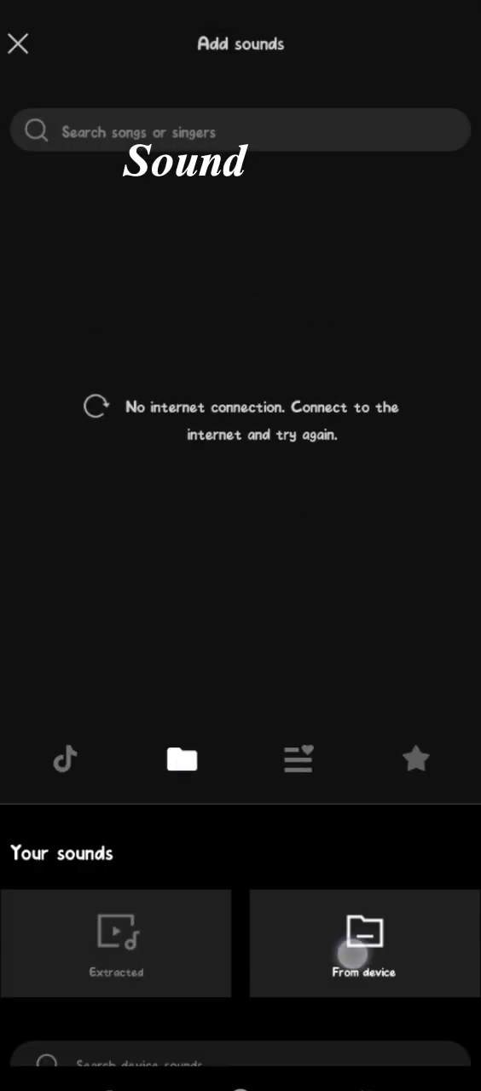
pyautogui.click(363, 943)
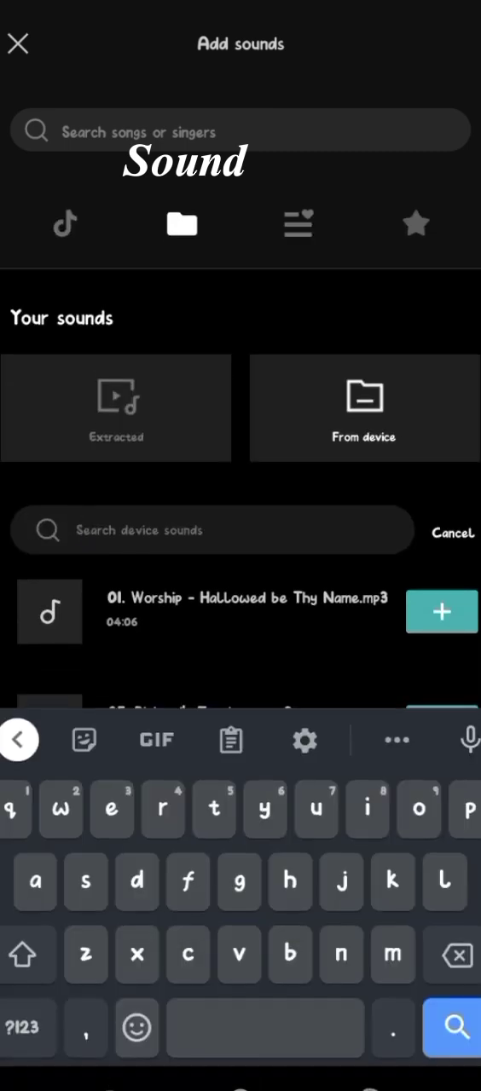
pyautogui.write('bleu')
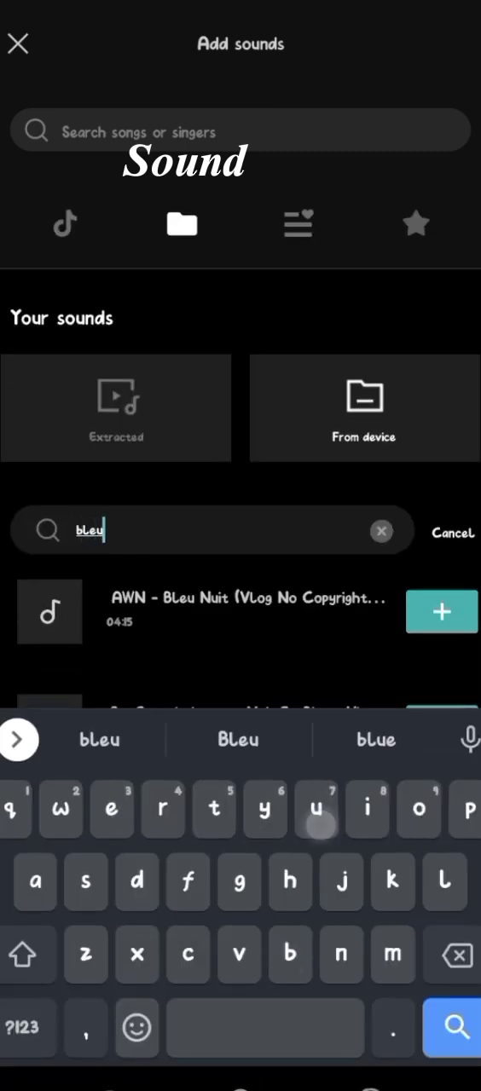
pyautogui.click(442, 610)
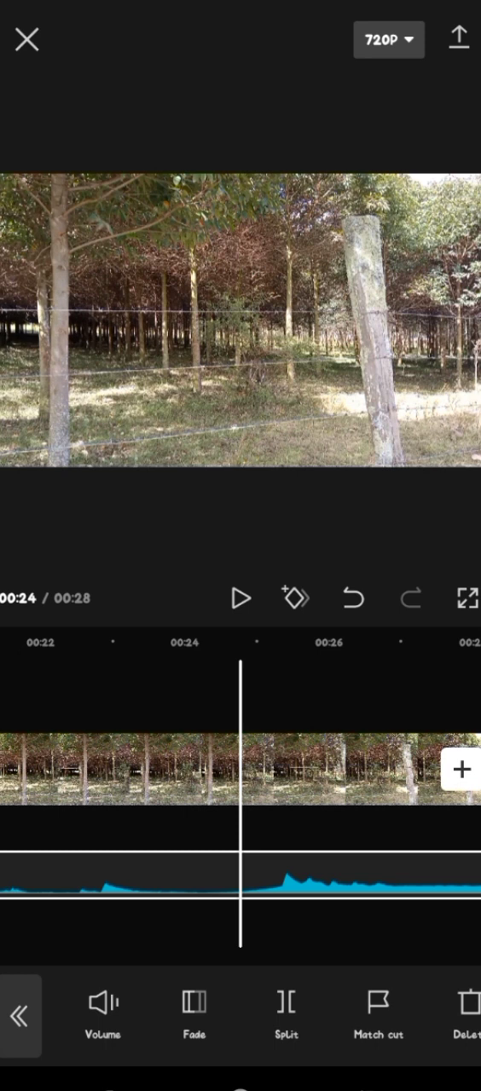
# Turn the background music's volume down from 86 to about 26.
pyautogui.click(102, 1014)
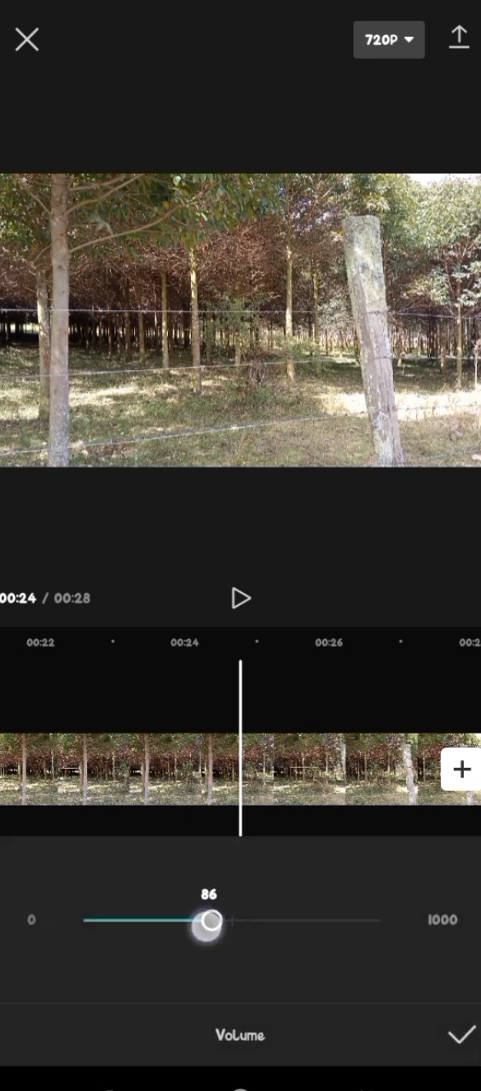
pyautogui.moveTo(211, 921); pyautogui.dragTo(123, 920)
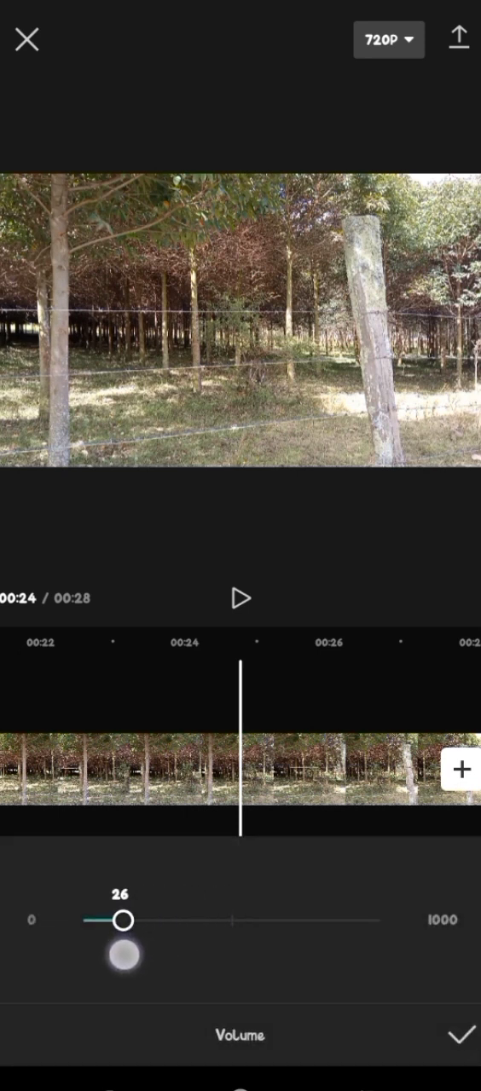
pyautogui.moveTo(123, 921); pyautogui.dragTo(123, 920)
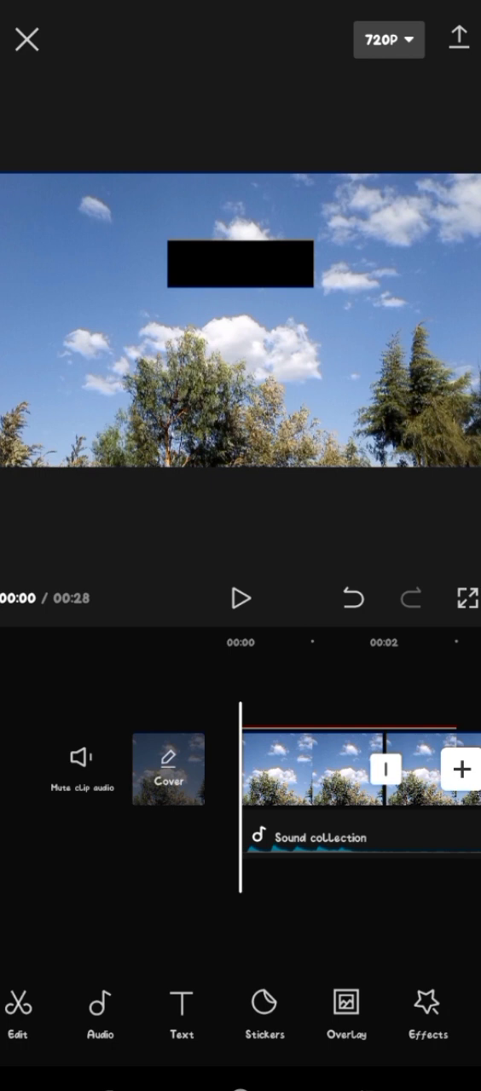
# Close the Audio menu and export the finished video to the device.
pyautogui.click(99, 1014)
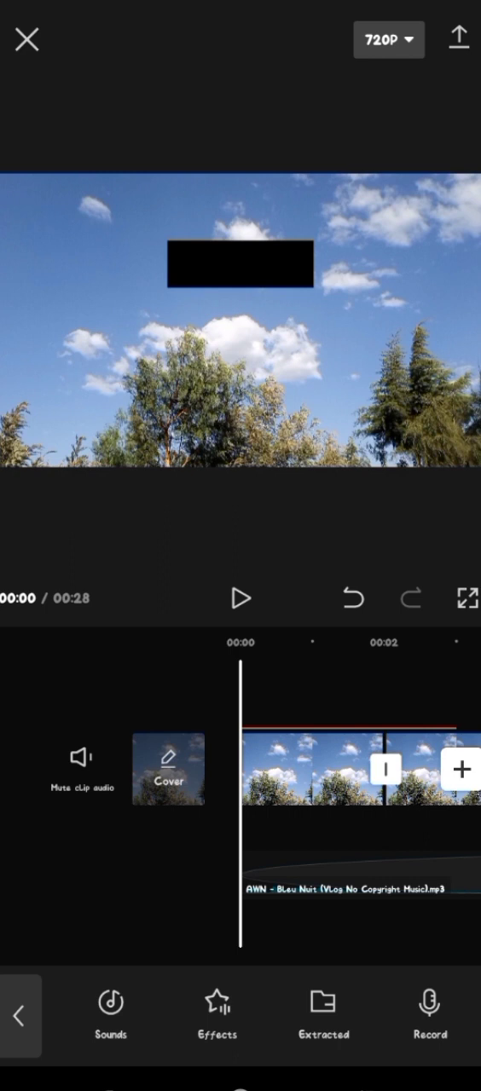
pyautogui.click(20, 1016)
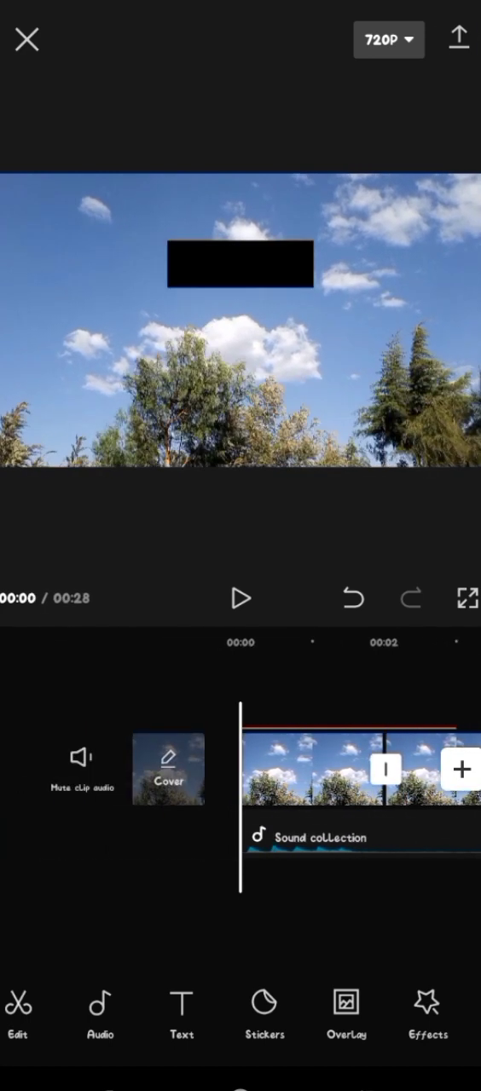
pyautogui.click(458, 39)
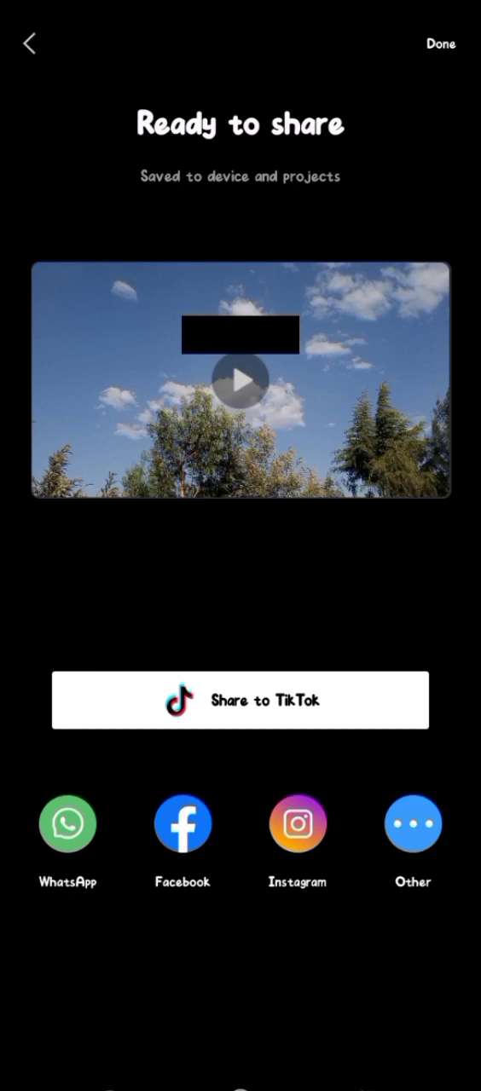
pyautogui.click(439, 45)
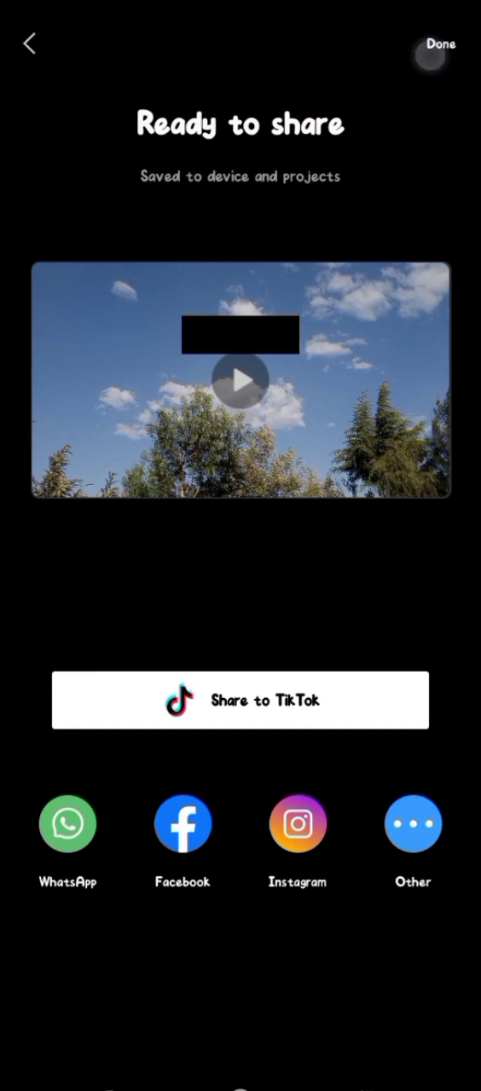
pyautogui.click(439, 44)
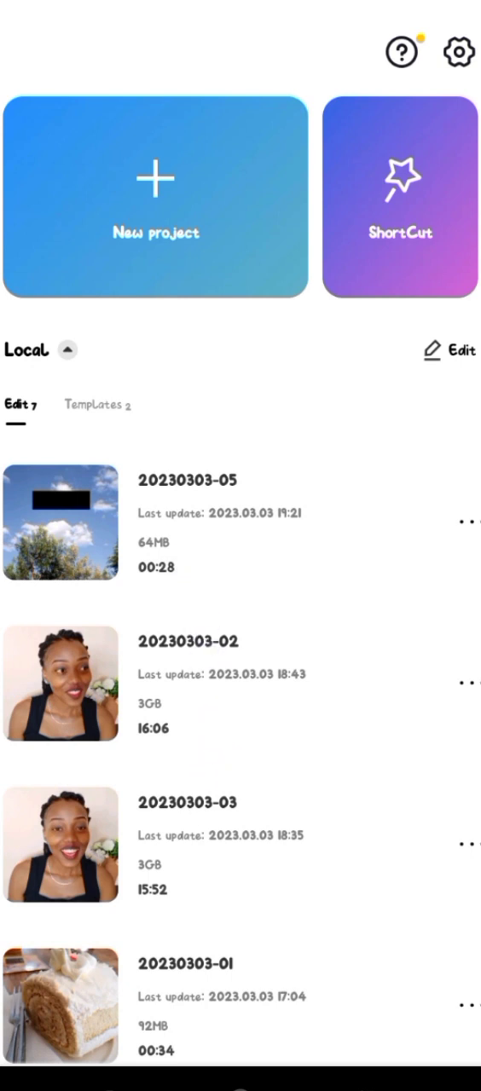
pyautogui.click(61, 544)
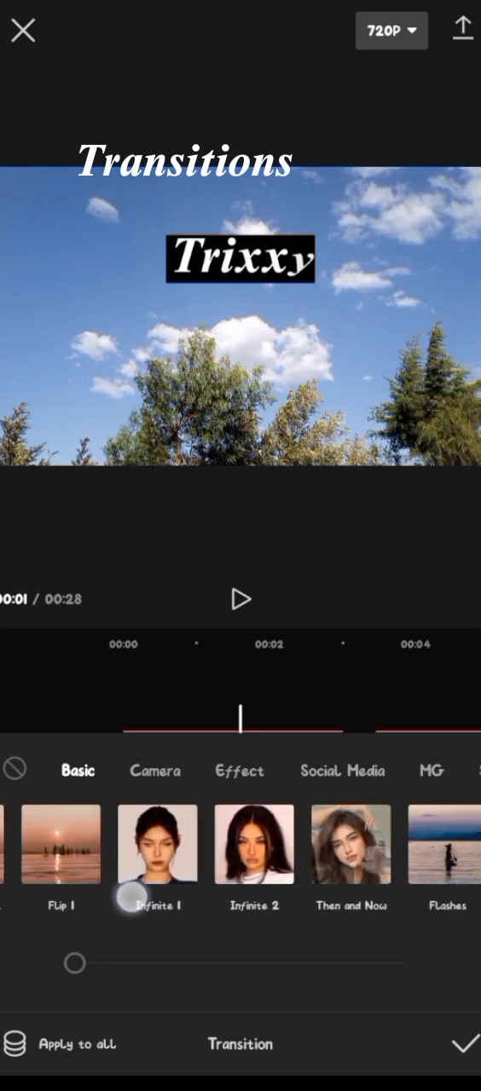
# Scroll the Basic transition presets and apply Infinite 1 at the first clip join.
pyautogui.hscroll(-3)
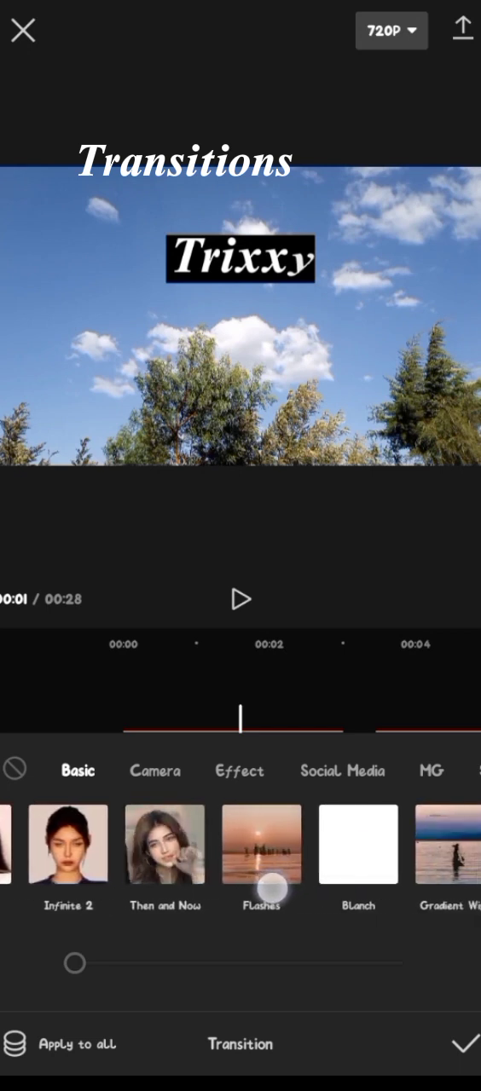
pyautogui.hscroll(-3)
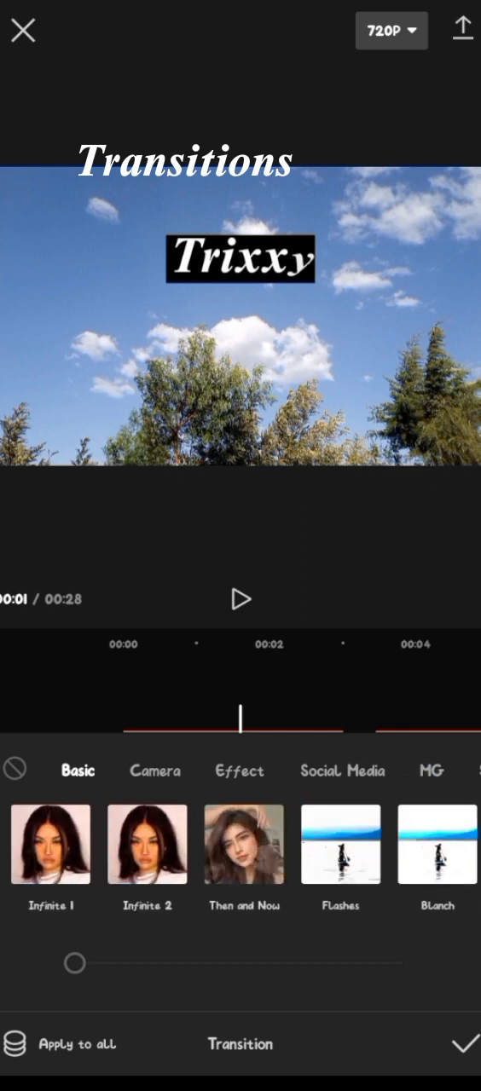
pyautogui.hscroll(-3)
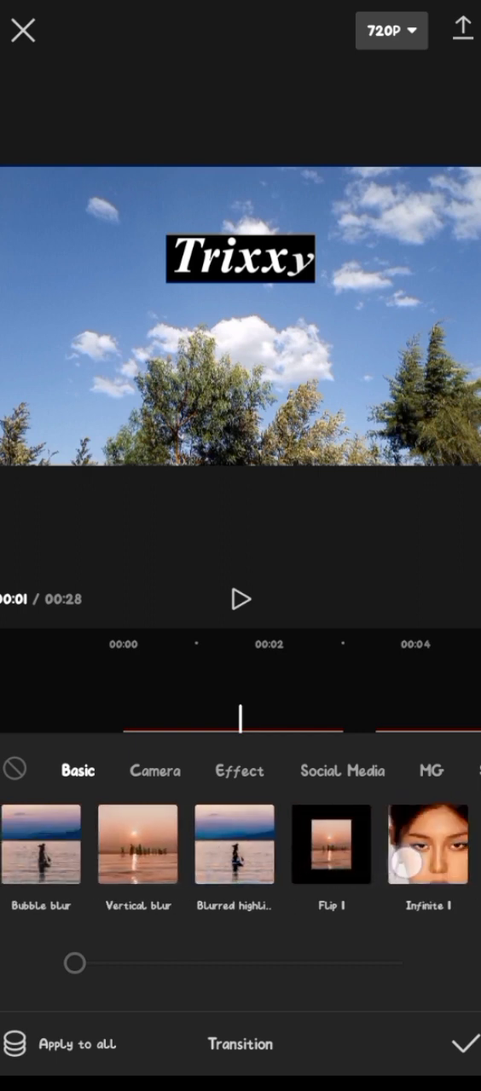
pyautogui.click(153, 771)
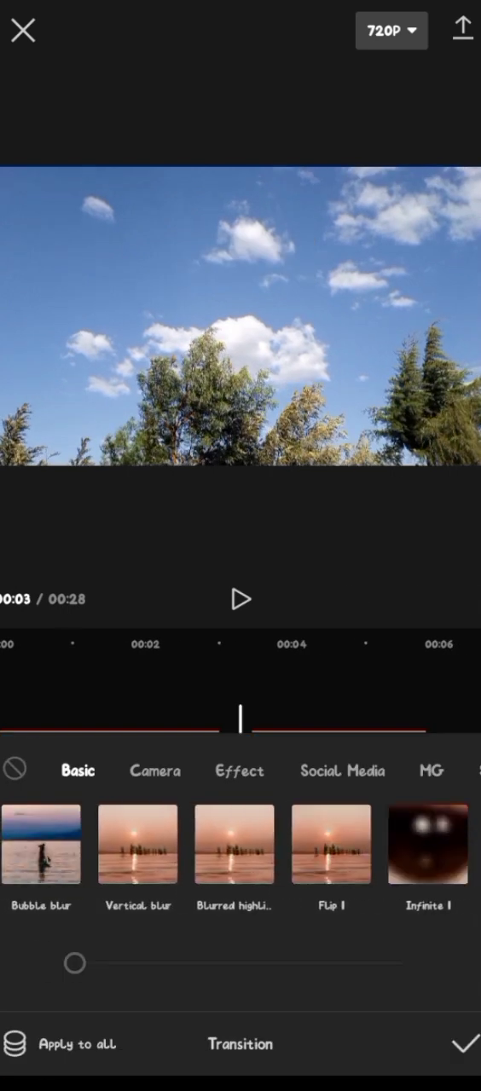
# Switch to Camera transitions and apply Pull In at the next clip join.
pyautogui.click(155, 771)
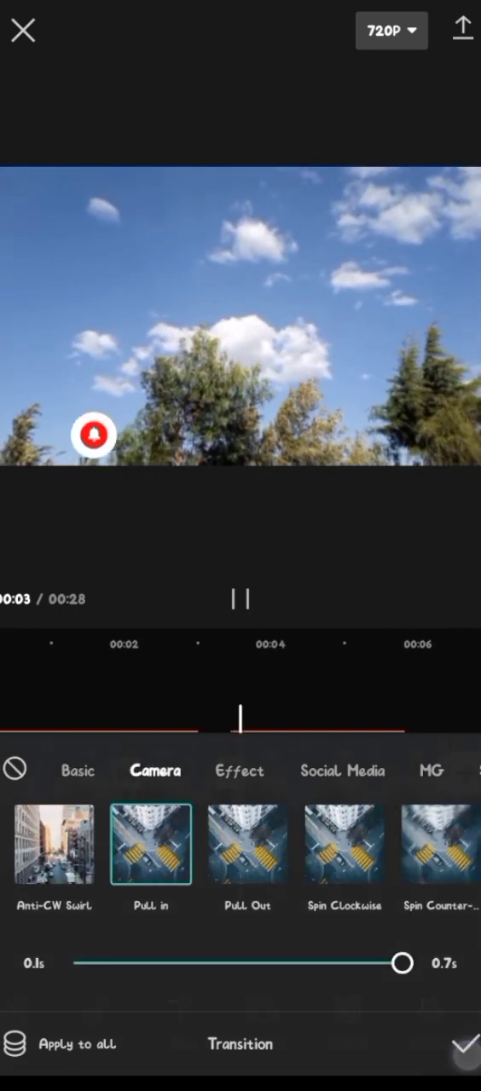
pyautogui.click(464, 1043)
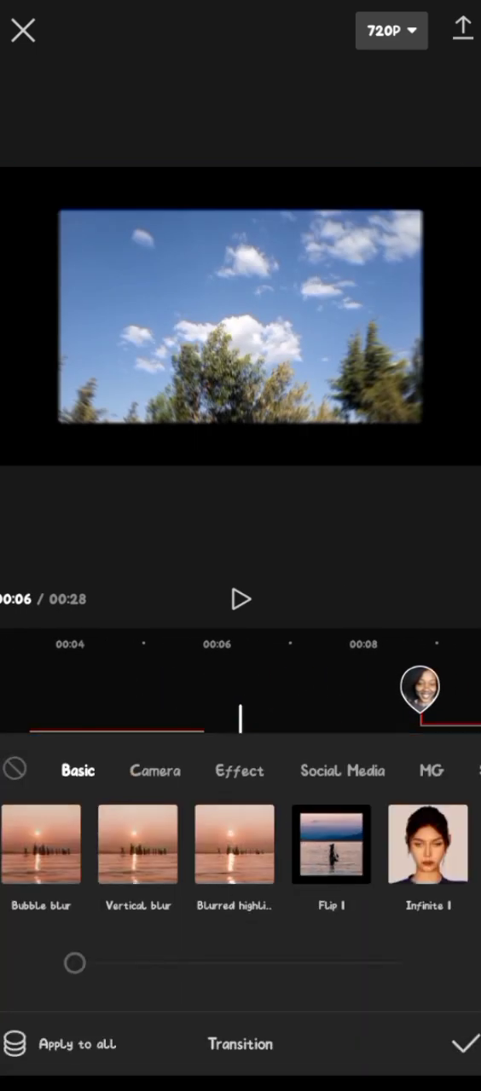
pyautogui.hscroll(-3)
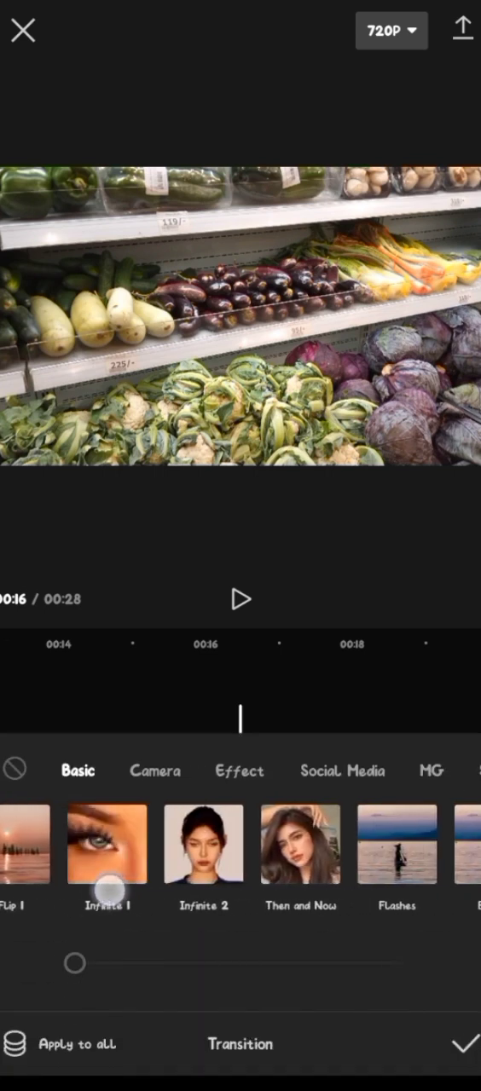
# Apply Black Fade between the vegetable and forest clips, stretched to 5.0 s, and confirm.
pyautogui.hscroll(3)
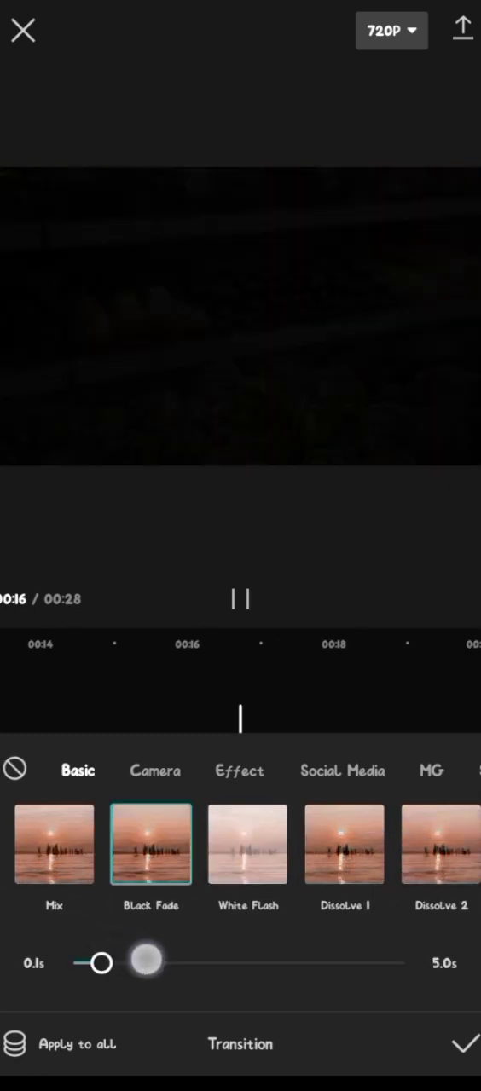
pyautogui.moveTo(94, 963); pyautogui.dragTo(268, 963)
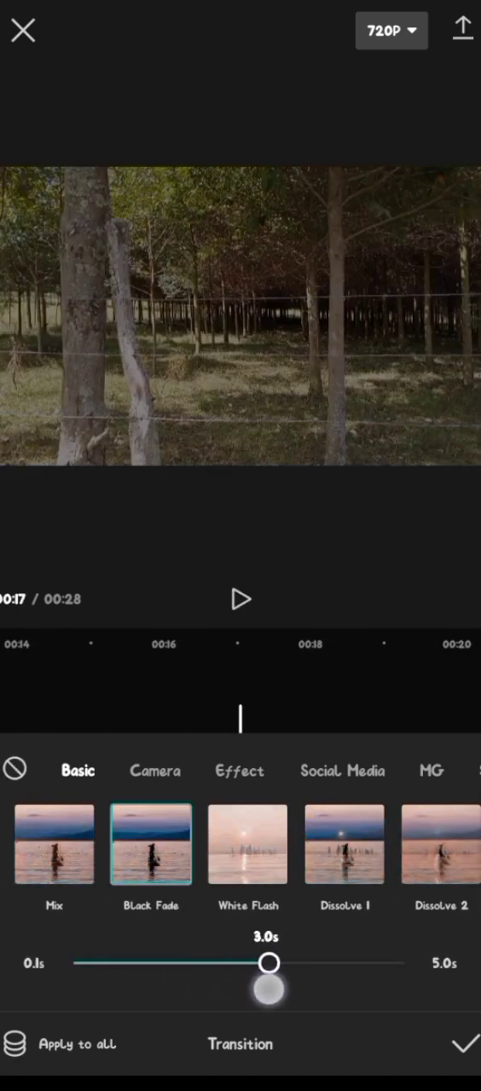
pyautogui.moveTo(267, 963); pyautogui.dragTo(402, 963)
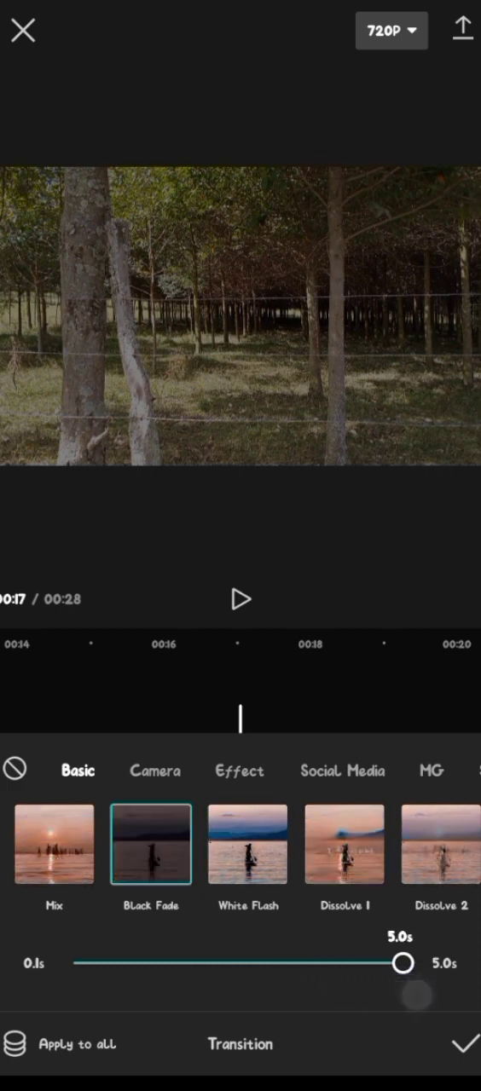
pyautogui.click(242, 600)
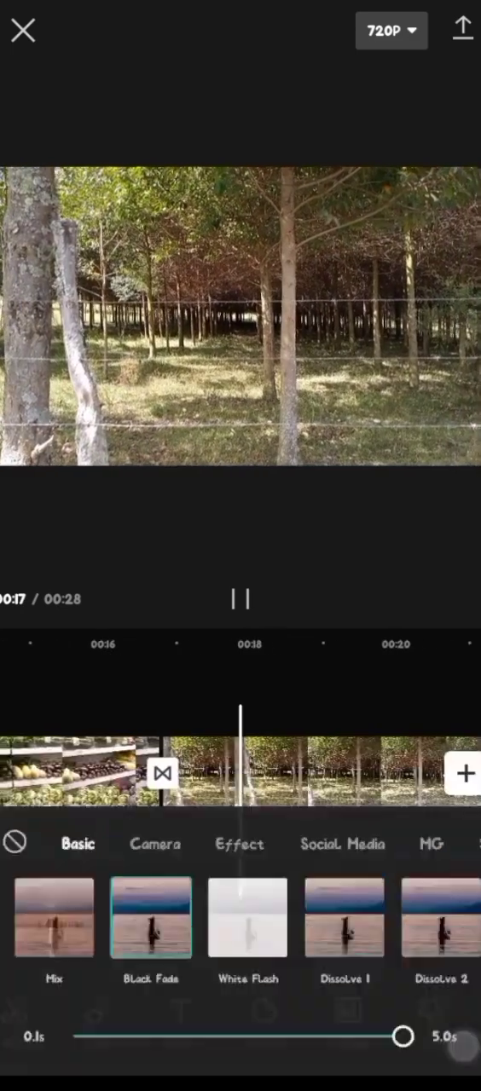